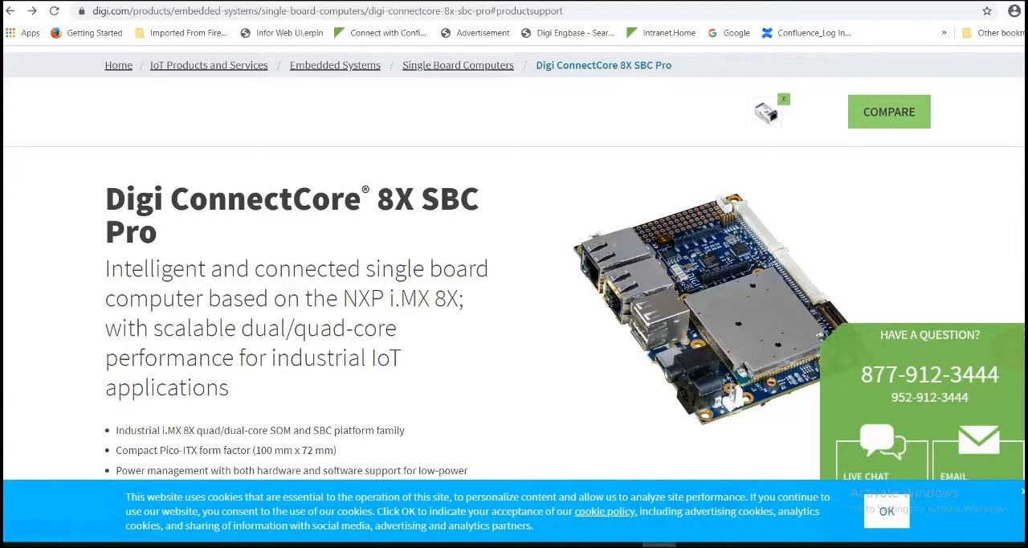
mouse_move(500, 320)
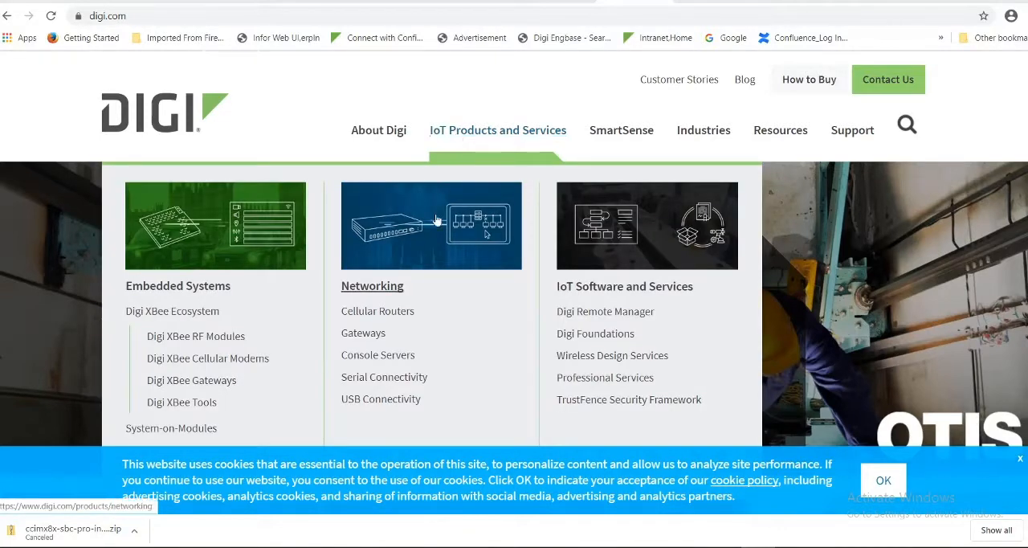
Reach the ConnectCore 8X SBC Pro product page via the Single Board Computers list
scroll(down, 3)
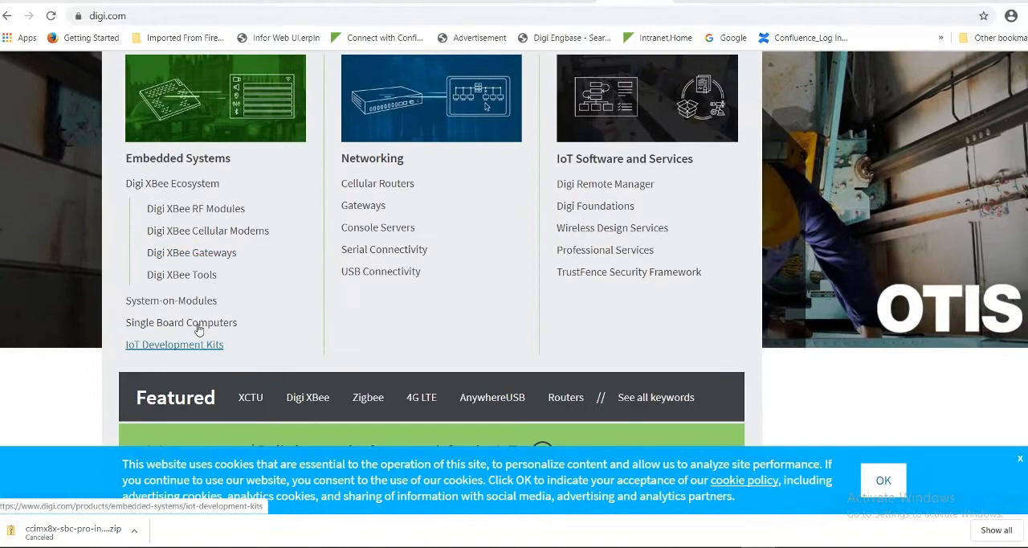
click(180, 321)
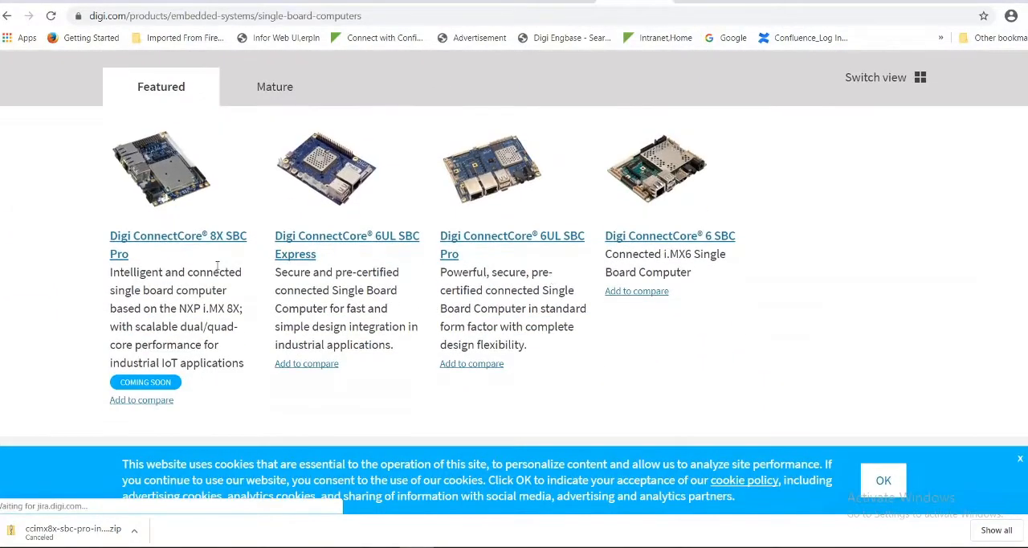
click(177, 244)
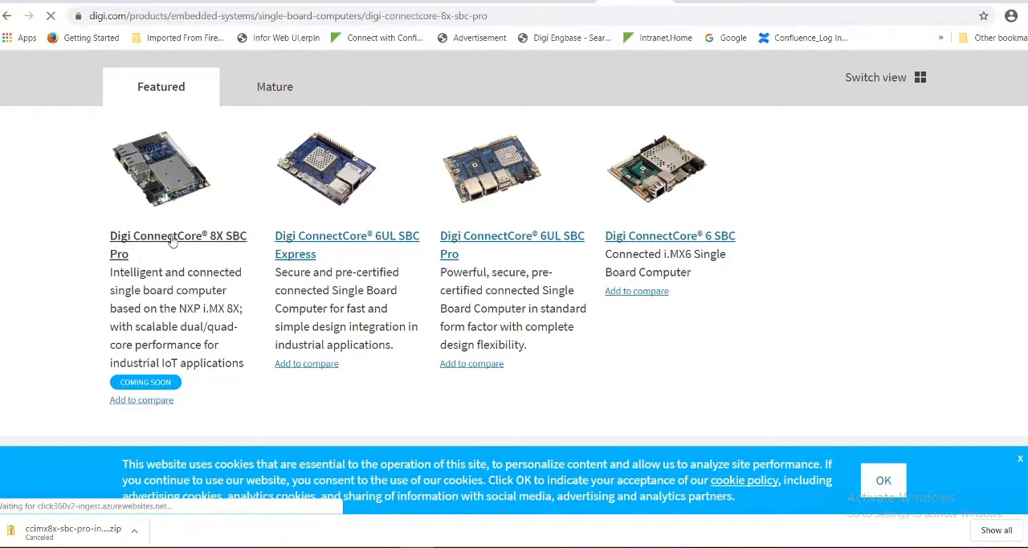
click(177, 235)
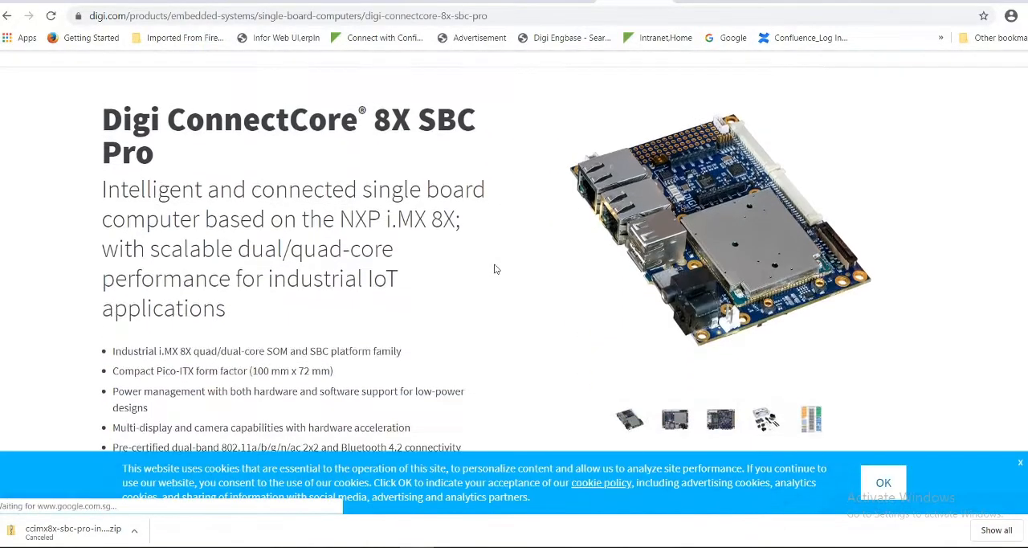
Show the Product Support section and review its software downloads
scroll(down, 3)
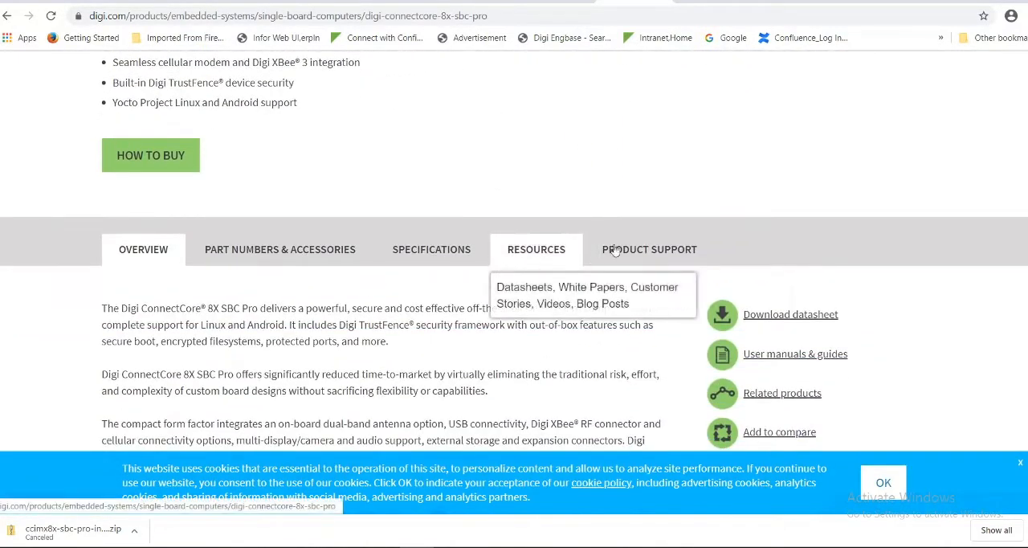
click(650, 249)
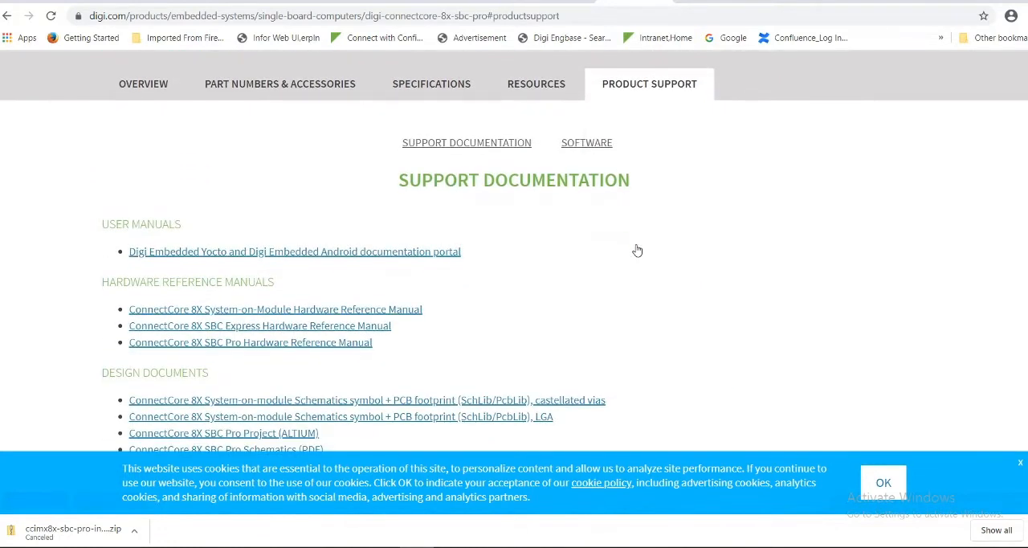
scroll(down, 3)
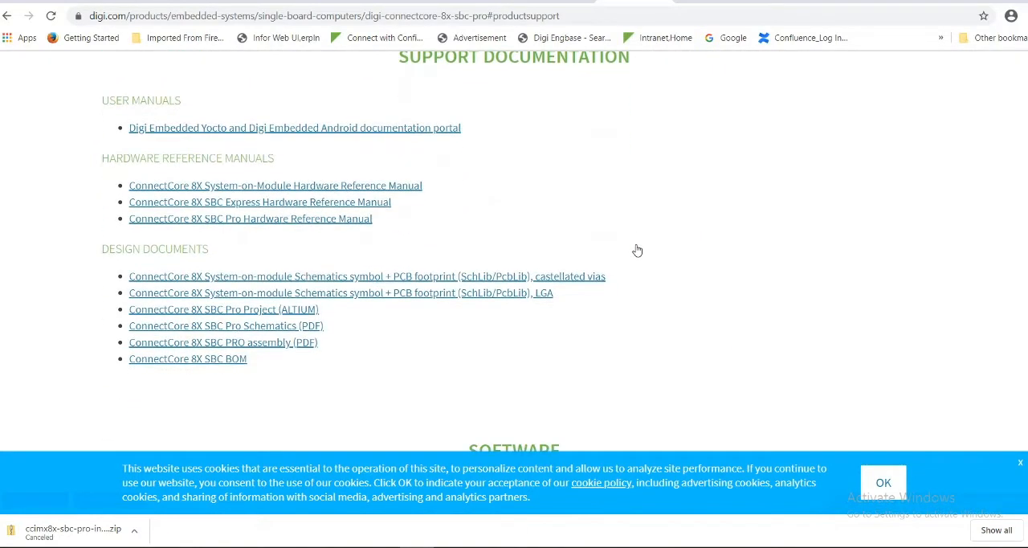
scroll(down, 3)
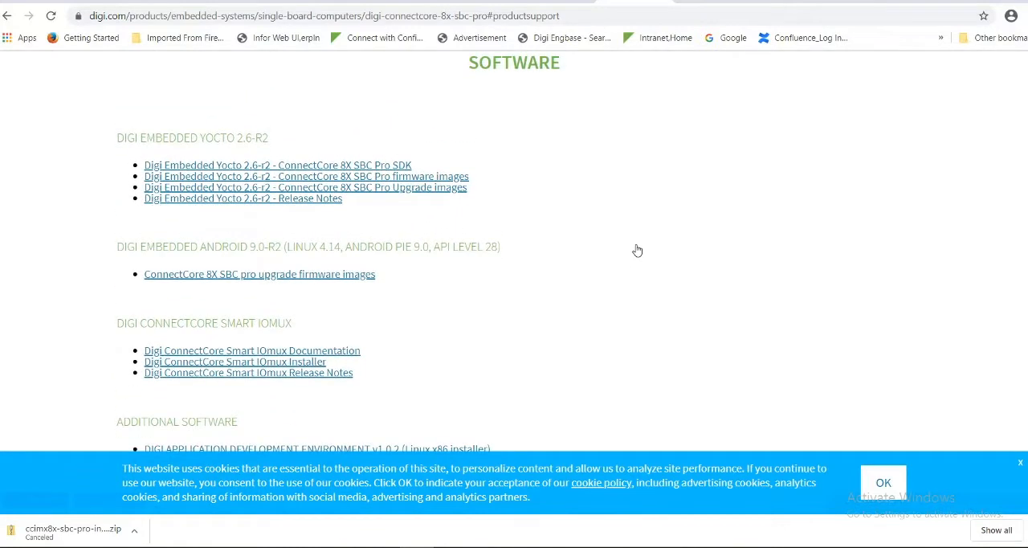
mouse_move(410, 193)
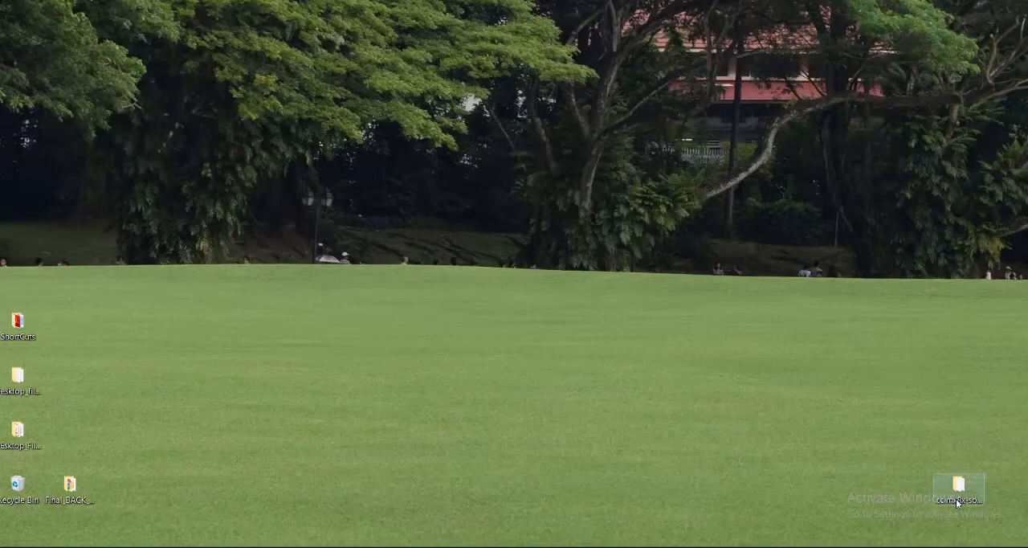
Open the ccimx8x-sbc-pro-installer_26r2 folder and select the ext4 rootfs image
double_click(958, 489)
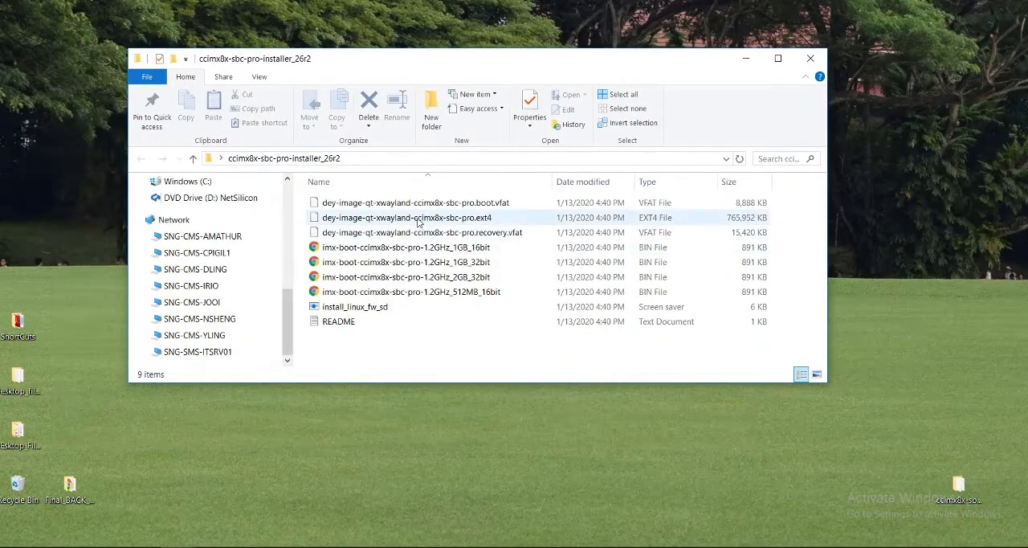
click(414, 202)
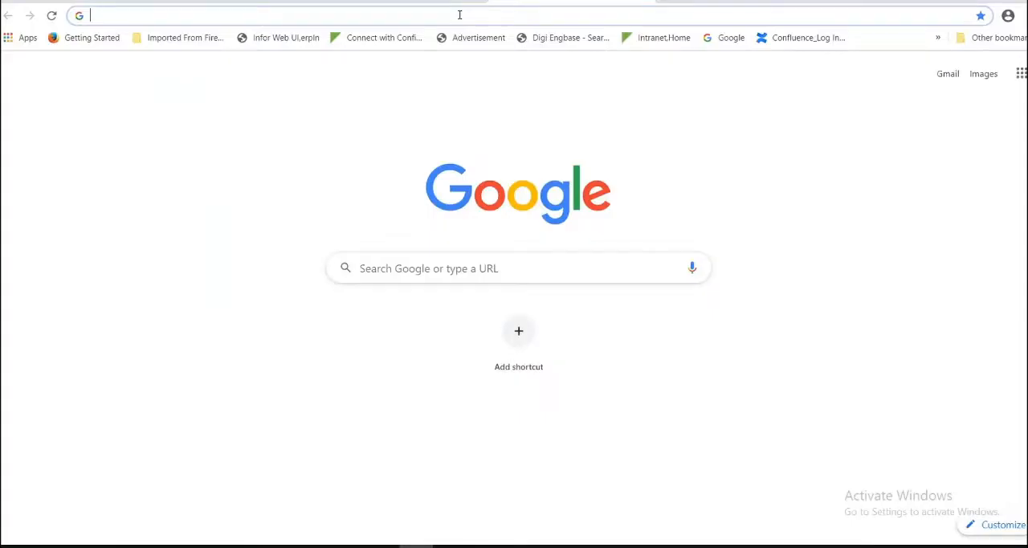
From digi.com return to the ConnectCore 8X SBC Pro page and its Product Support documentation
text(digi.com)
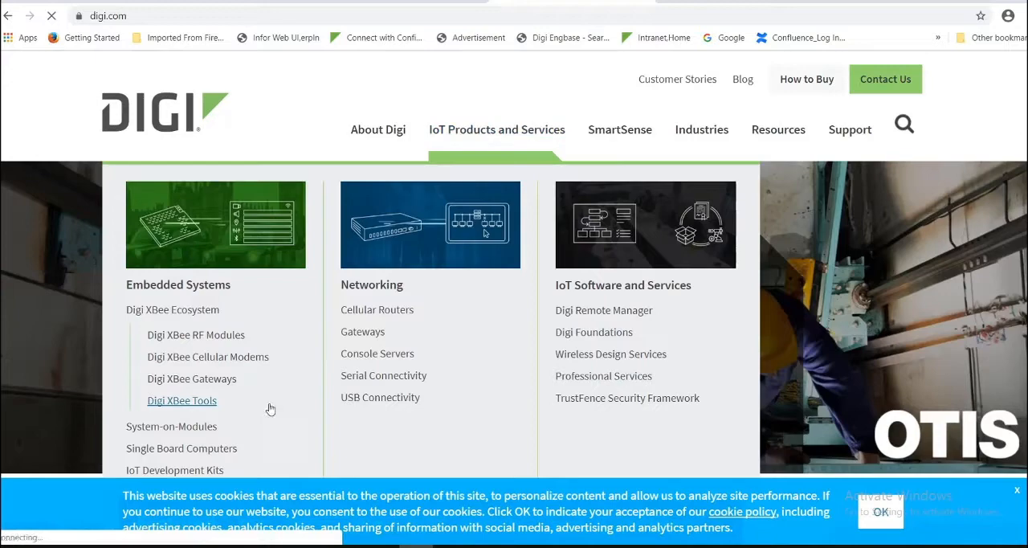
click(182, 449)
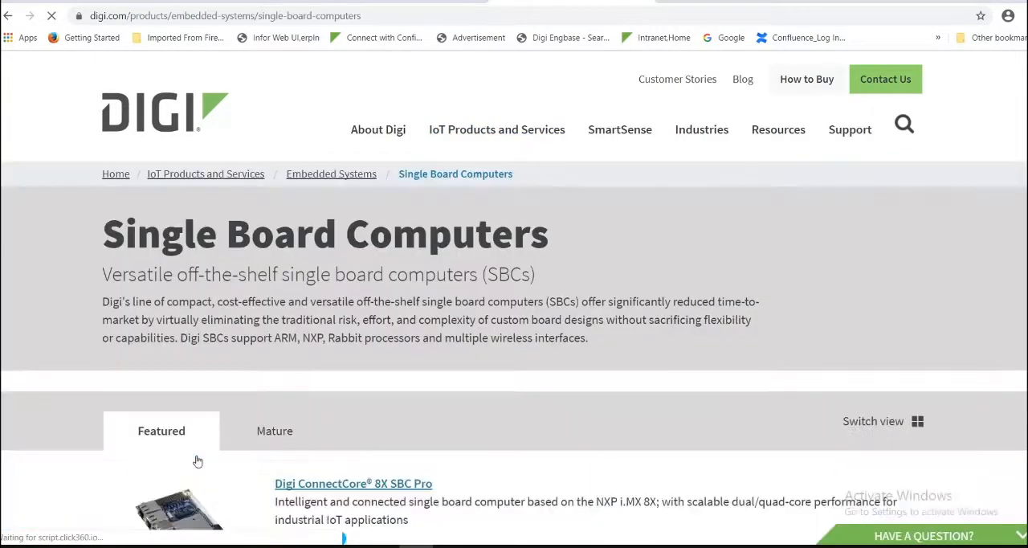
scroll(down, 3)
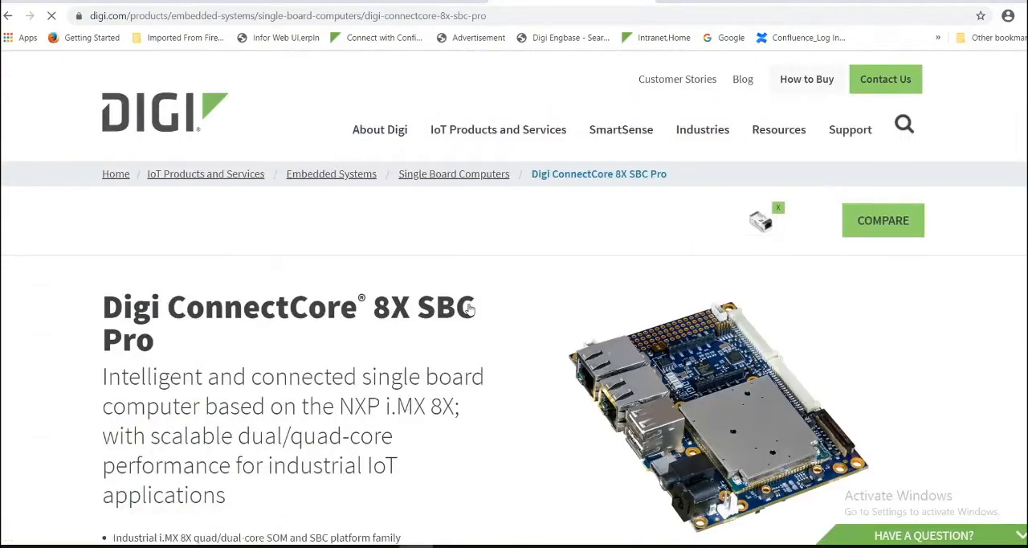
scroll(down, 3)
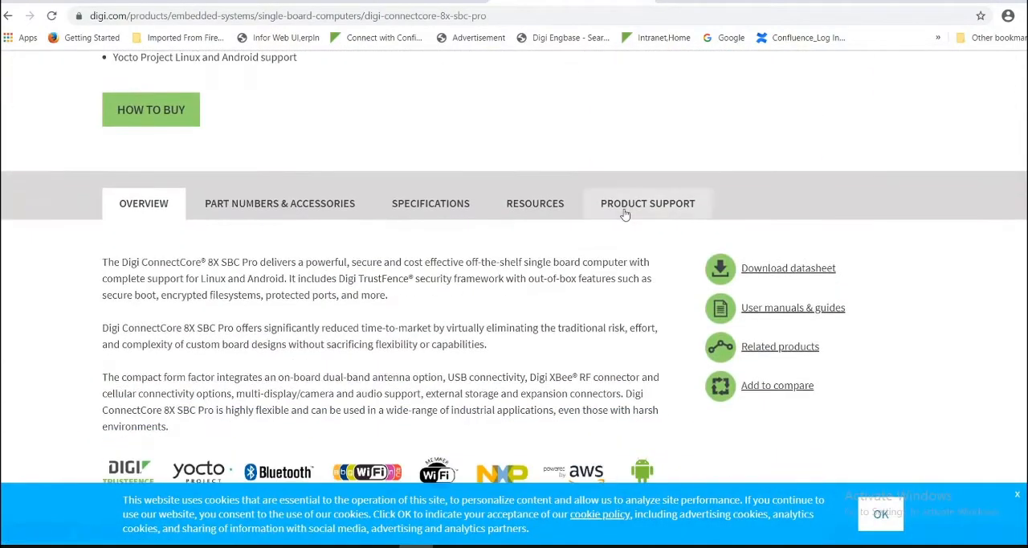
click(647, 203)
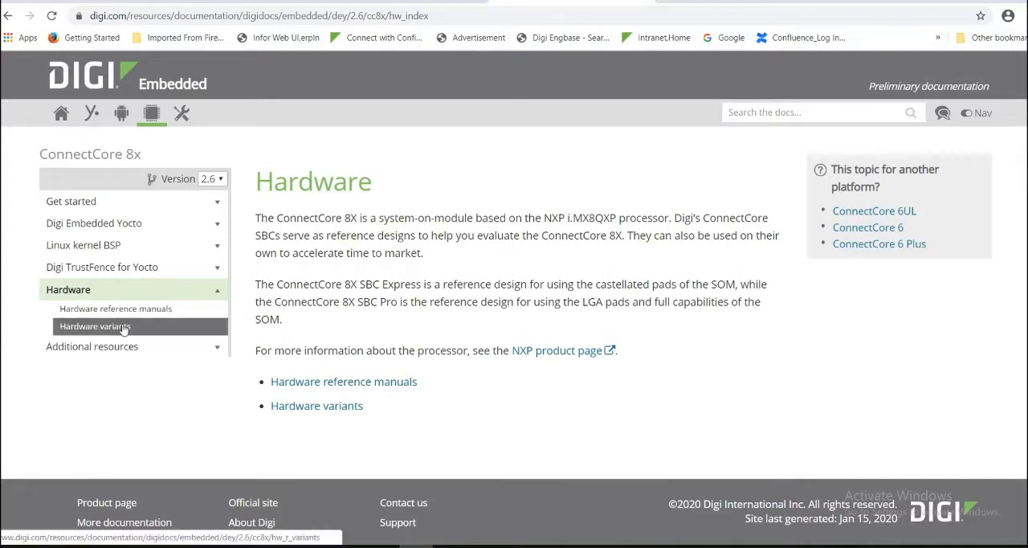
Review the Hardware variants table of ConnectCore 8X part numbers and U-Boot files
click(94, 324)
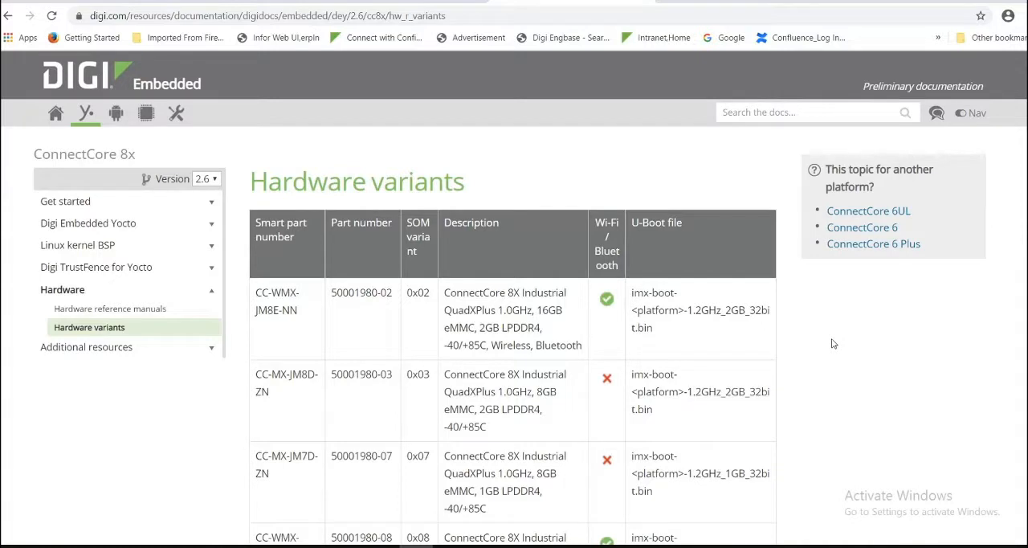
scroll(down, 3)
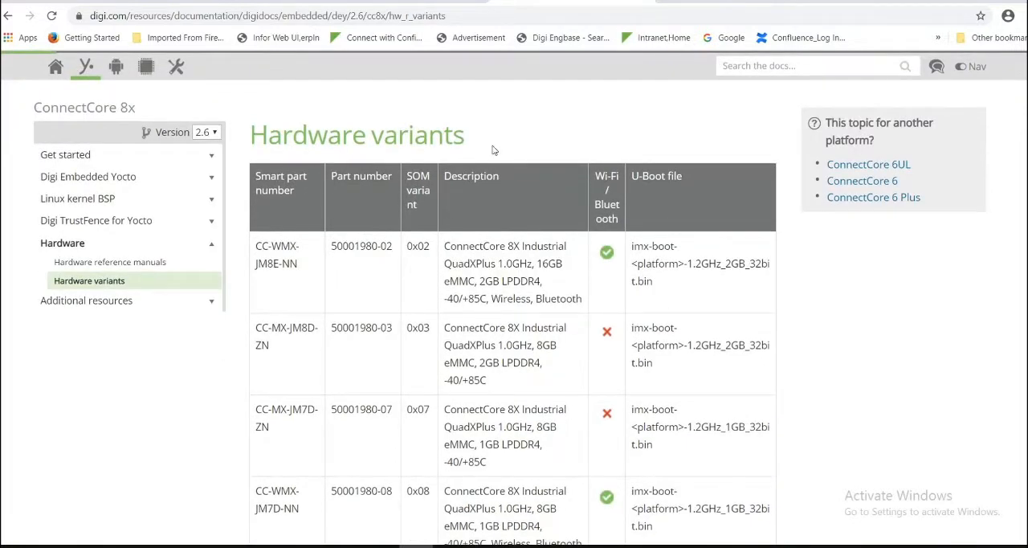
mouse_move(744, 305)
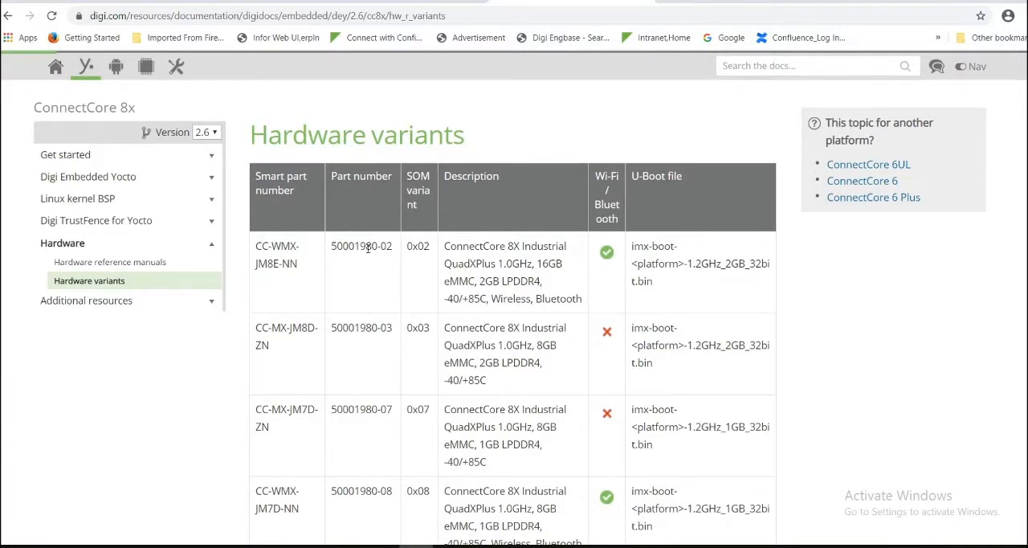
mouse_move(675, 314)
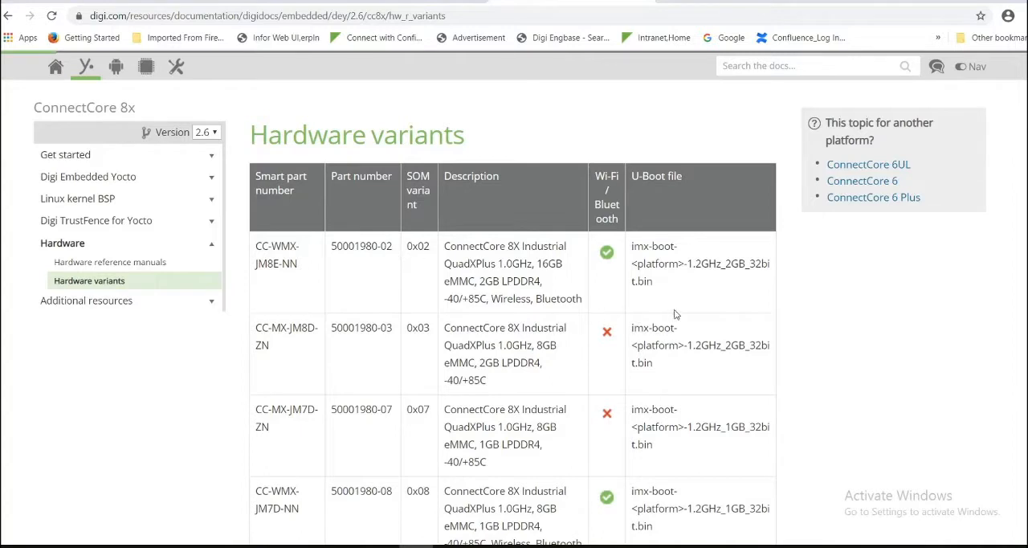
mouse_move(643, 276)
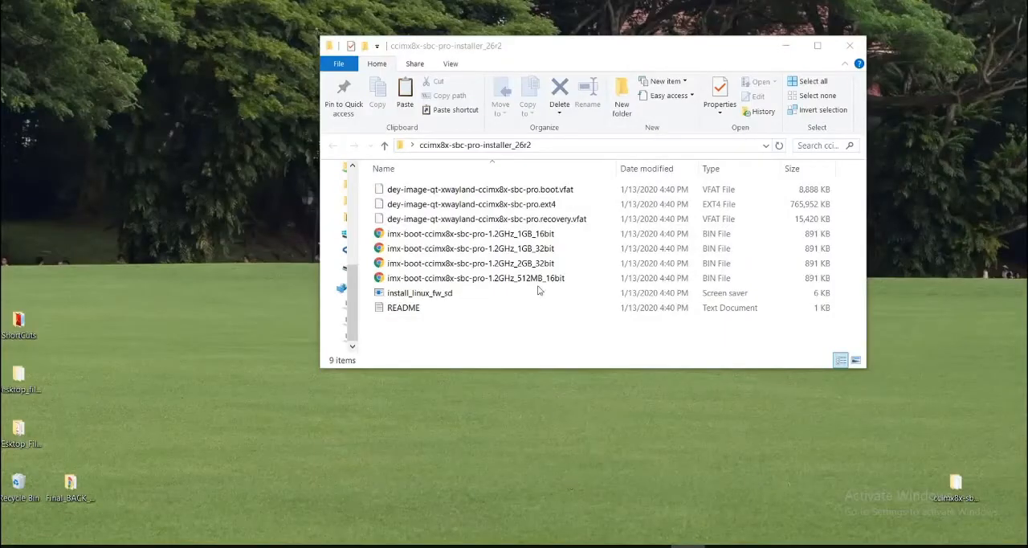
Have the boot, rootfs, recovery and imx-boot 2GB_32bit images in C:\tftproot
click(482, 218)
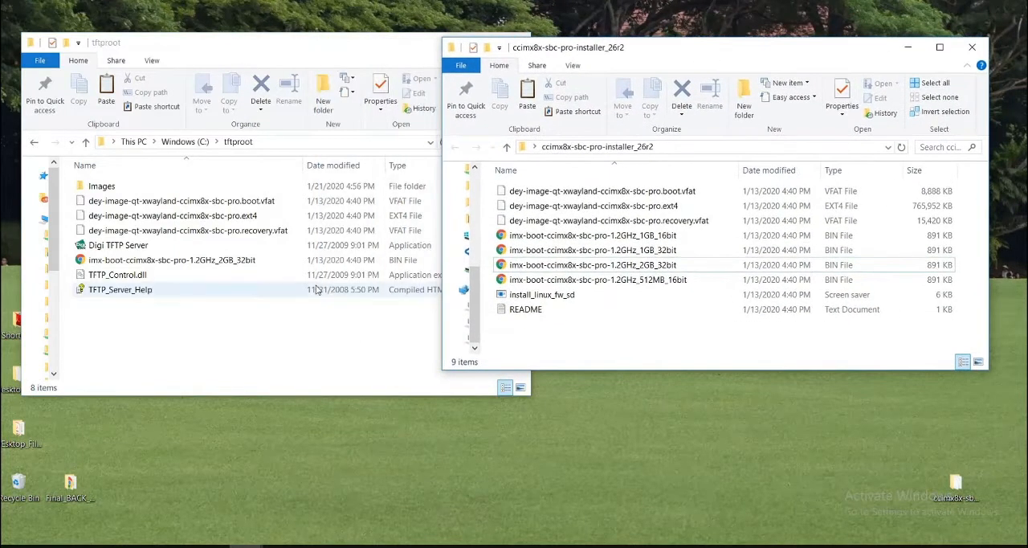
click(601, 191)
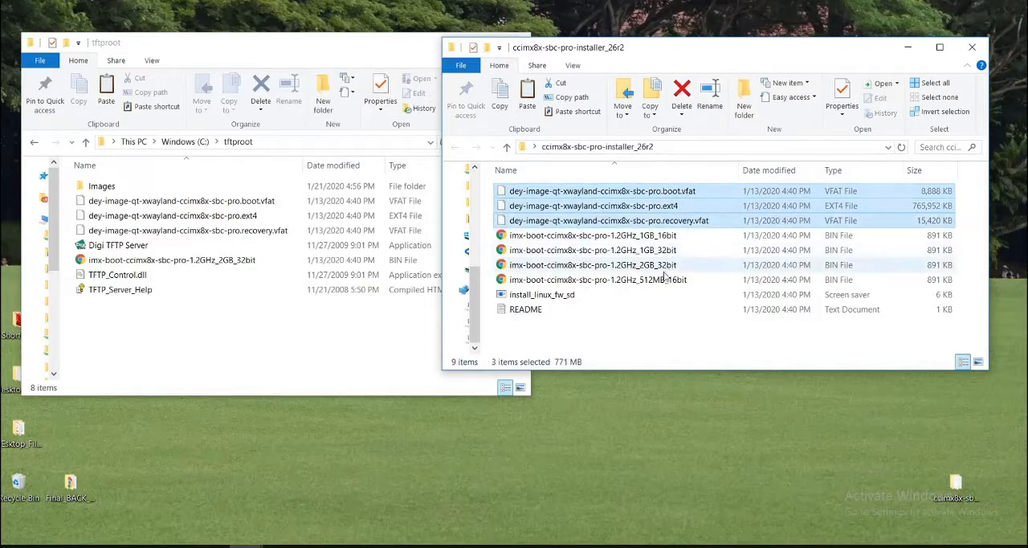
click(593, 264)
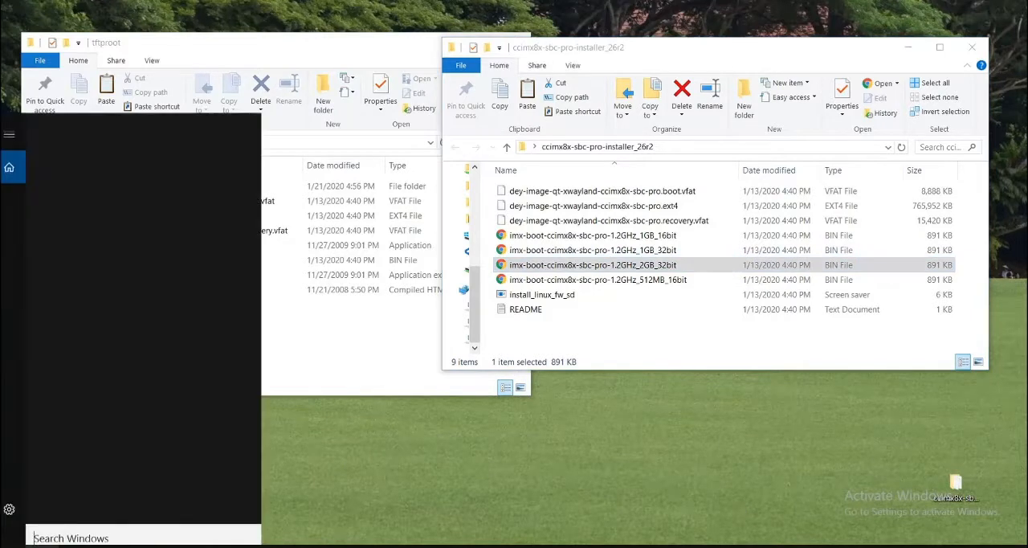
Launch Digi TFTP Server from Windows search and start serving files
text(tftp)
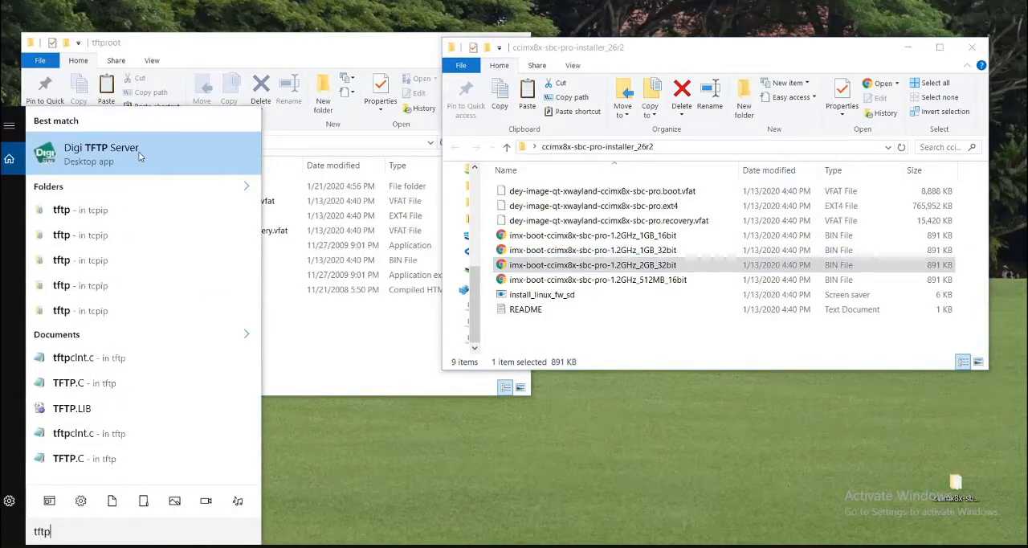
click(102, 153)
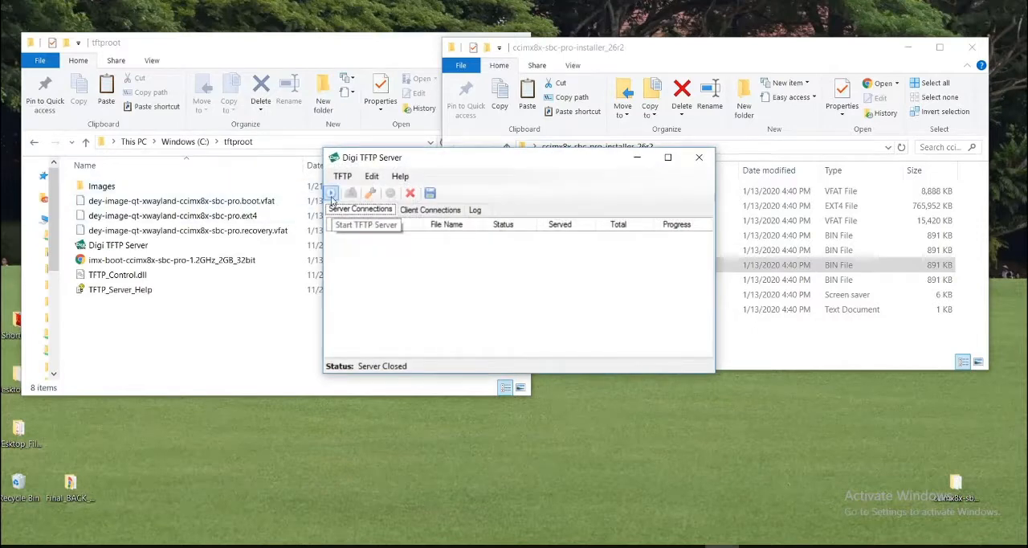
click(331, 193)
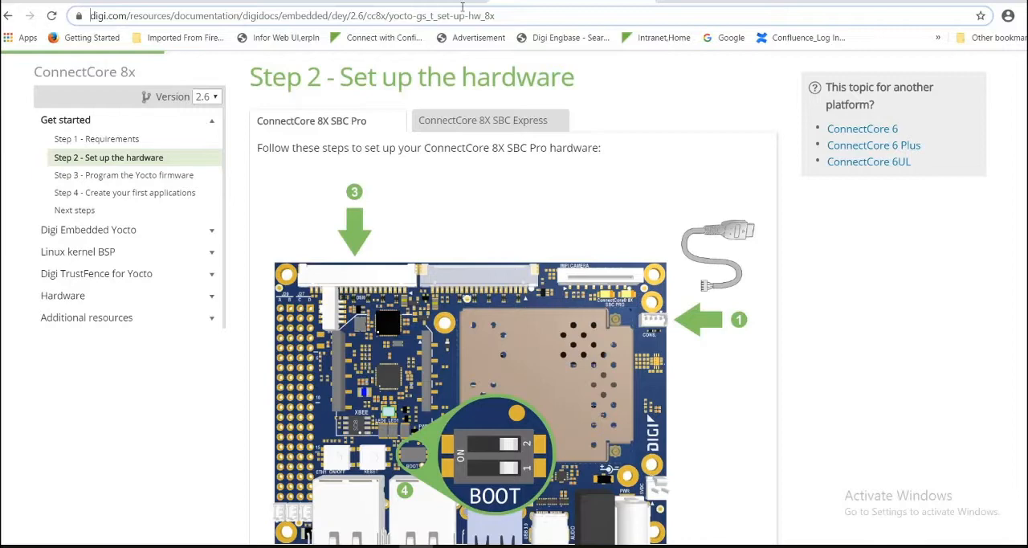
mouse_move(563, 351)
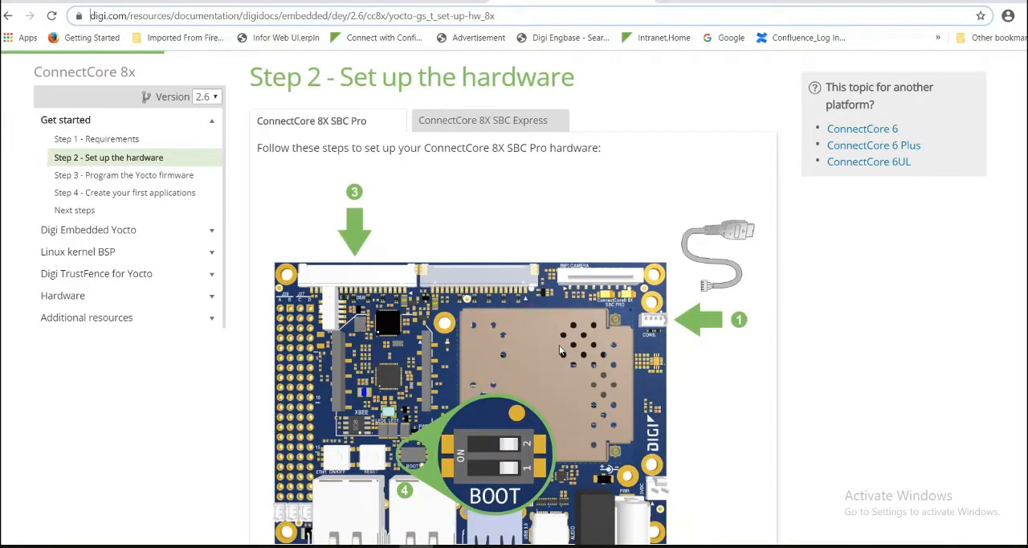
scroll(down, 3)
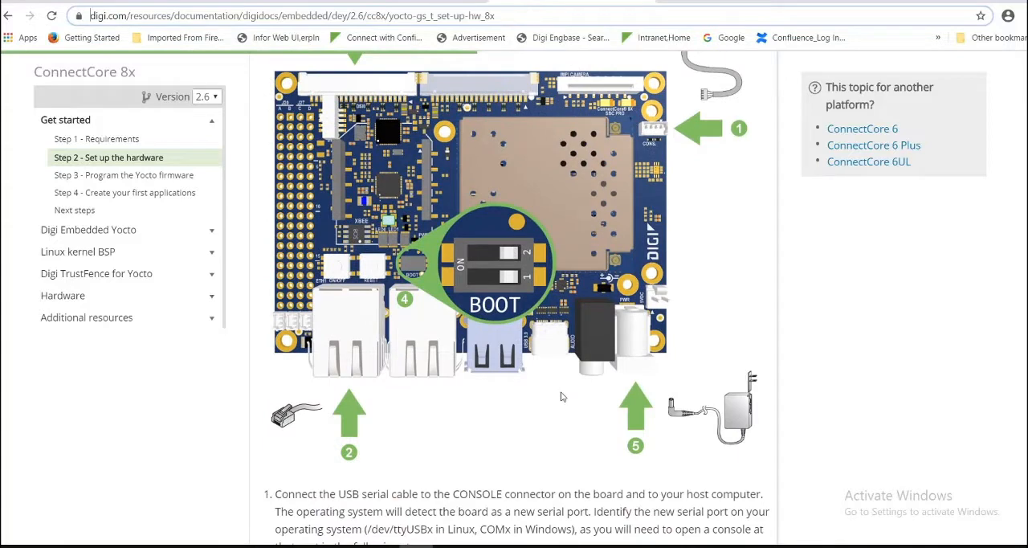
scroll(down, 3)
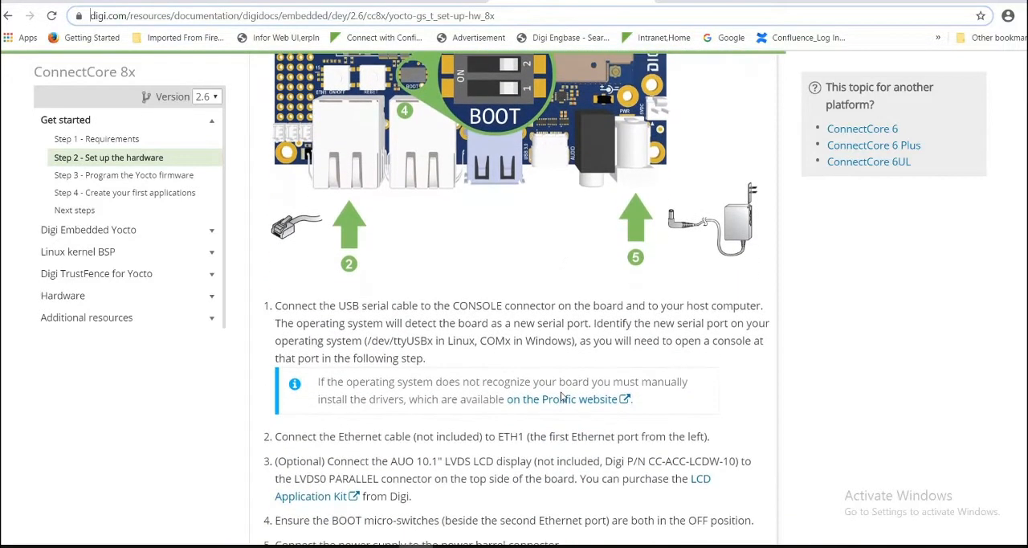
scroll(down, 3)
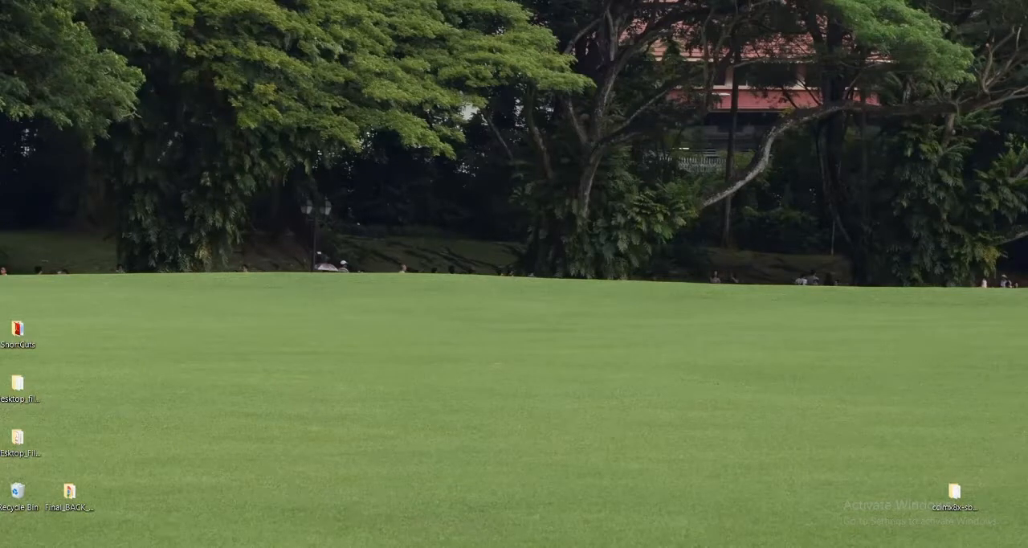
Start a PuTTY serial session on COM27 at 115200 and stop at the U-Boot prompt
text(p)
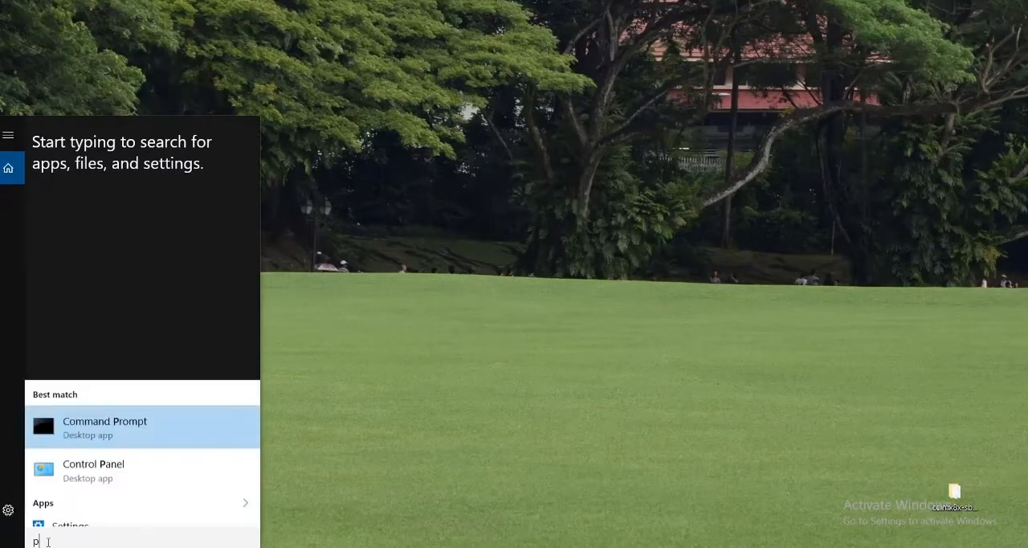
text(utty)
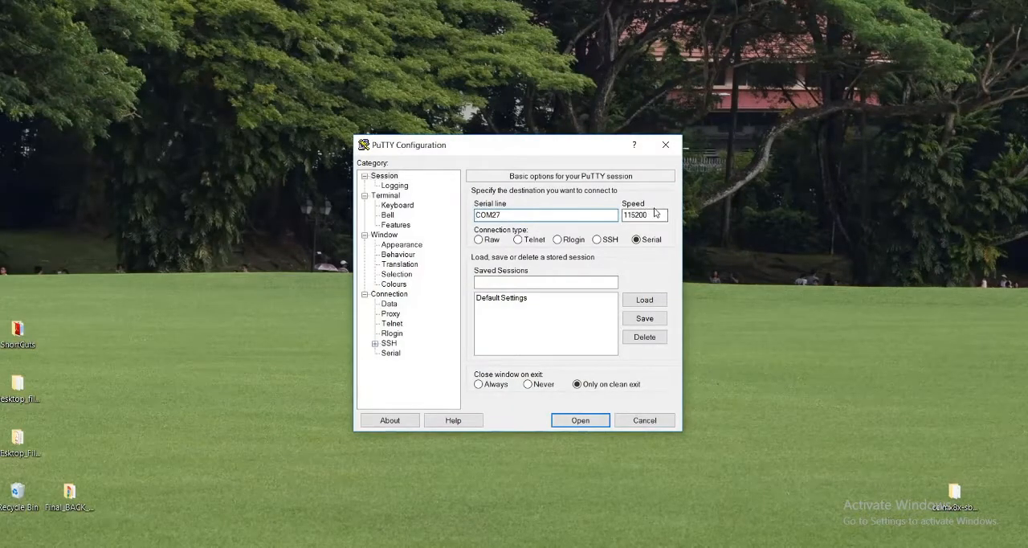
click(580, 419)
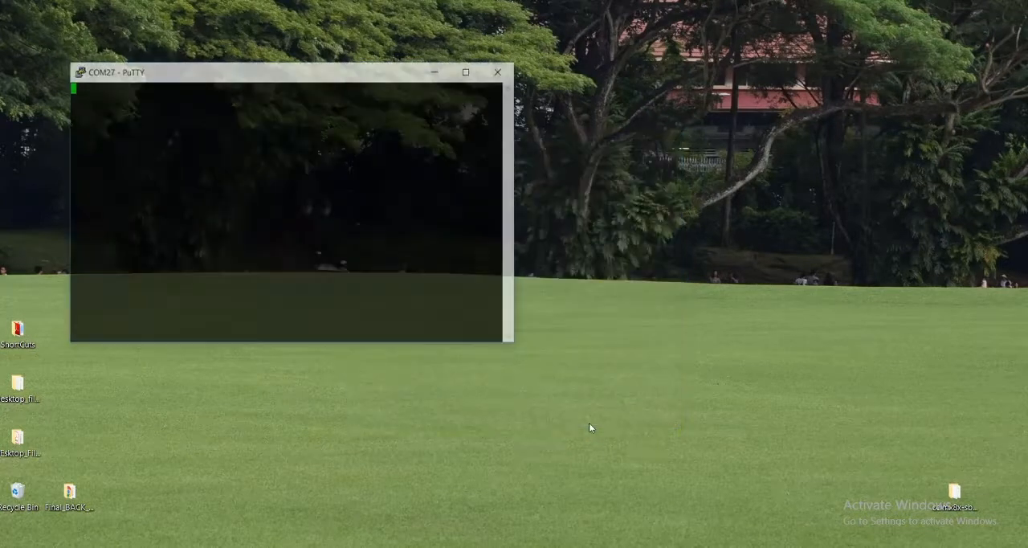
click(241, 71)
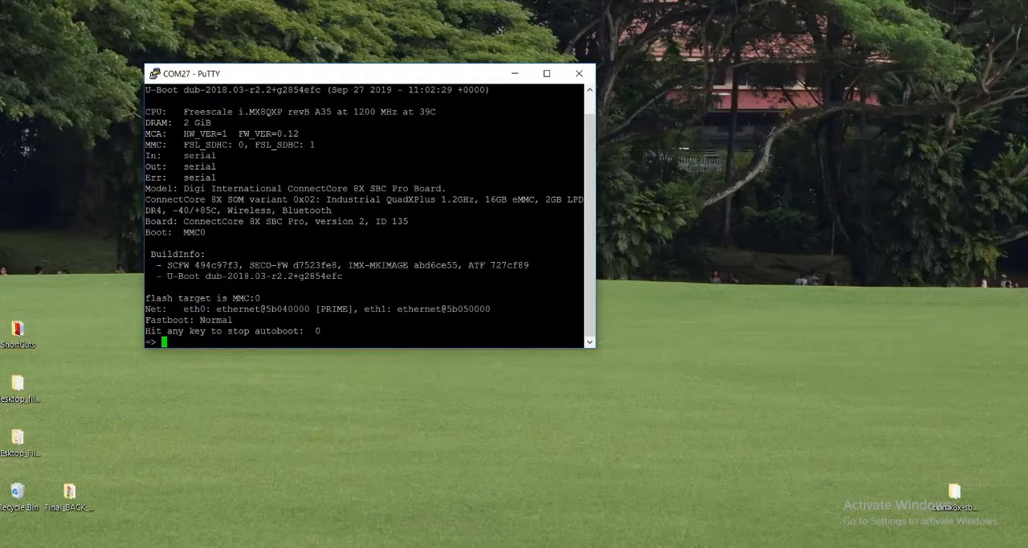
Set U-Boot ipaddr to 10.85.1.205
text(set)
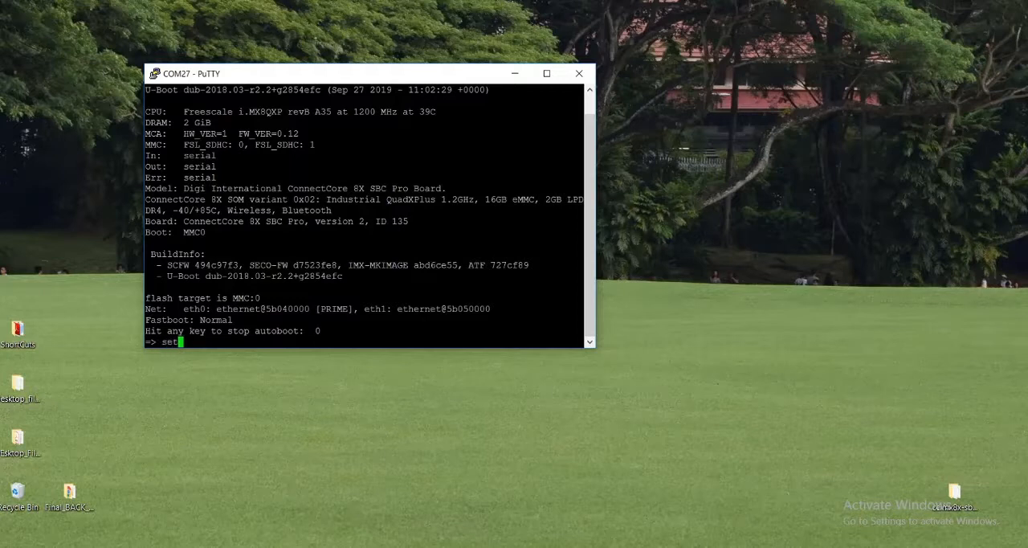
text(env)
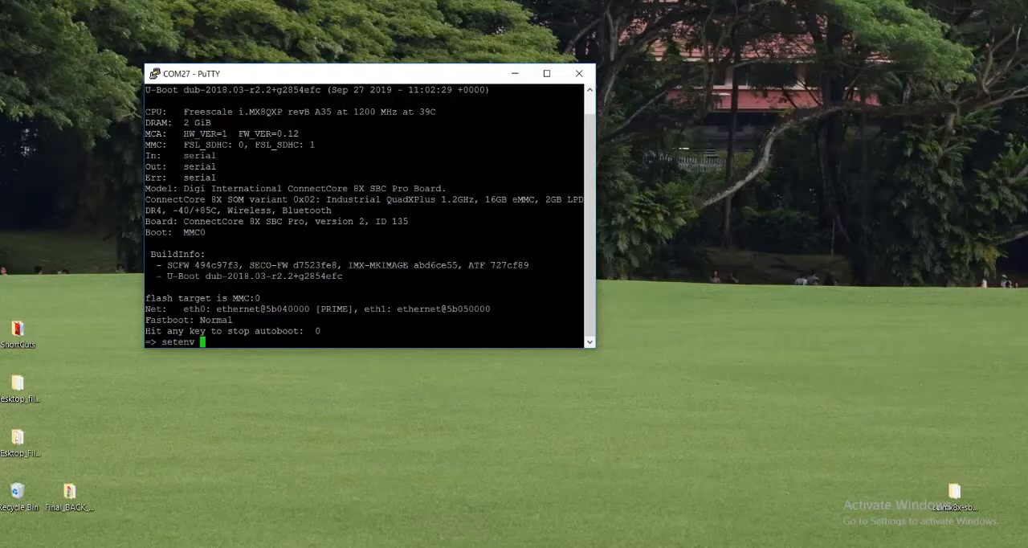
text(ipaddr)
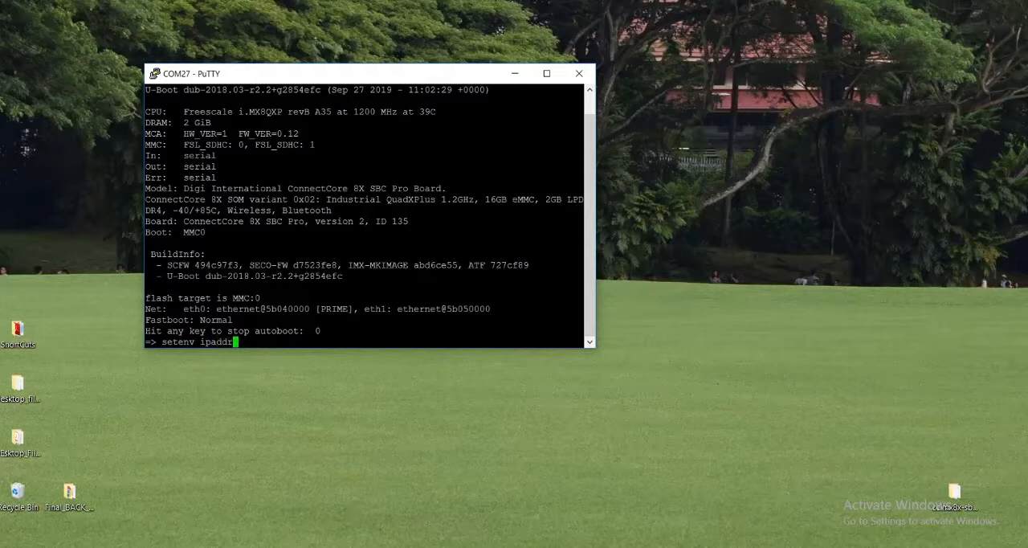
text(10.85)
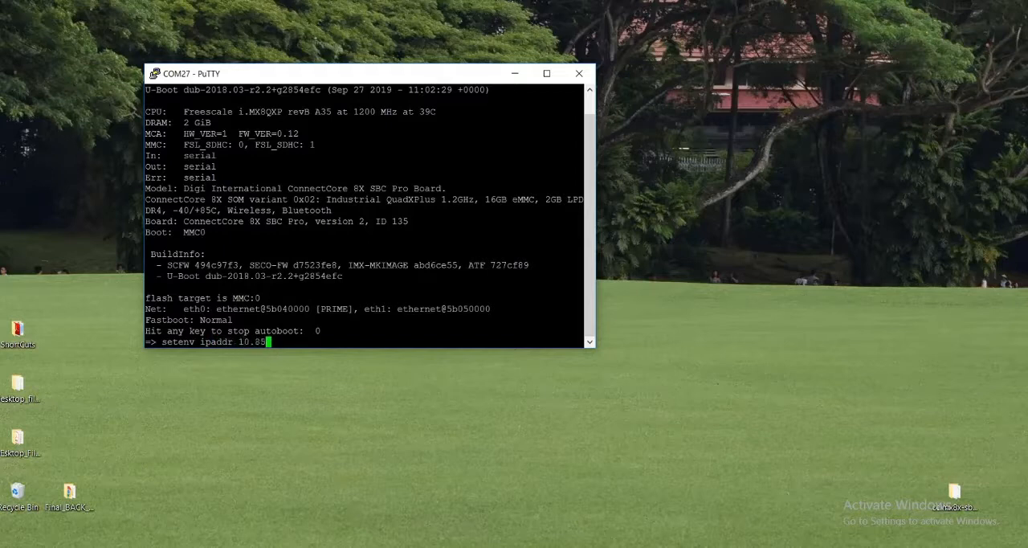
text(.1.205)
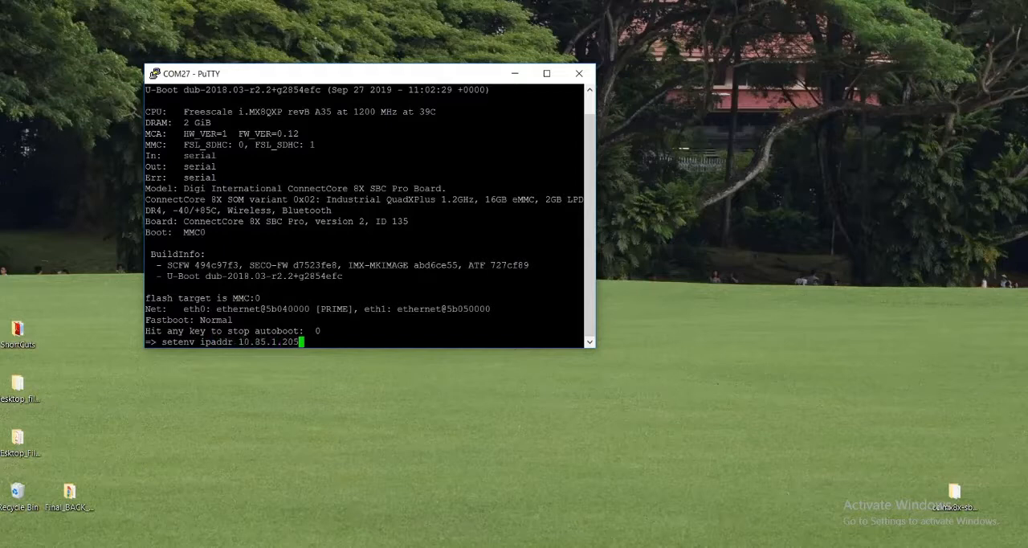
Set serverip to 10.85.1.112 and save the environment to MMC
text(setenv s)
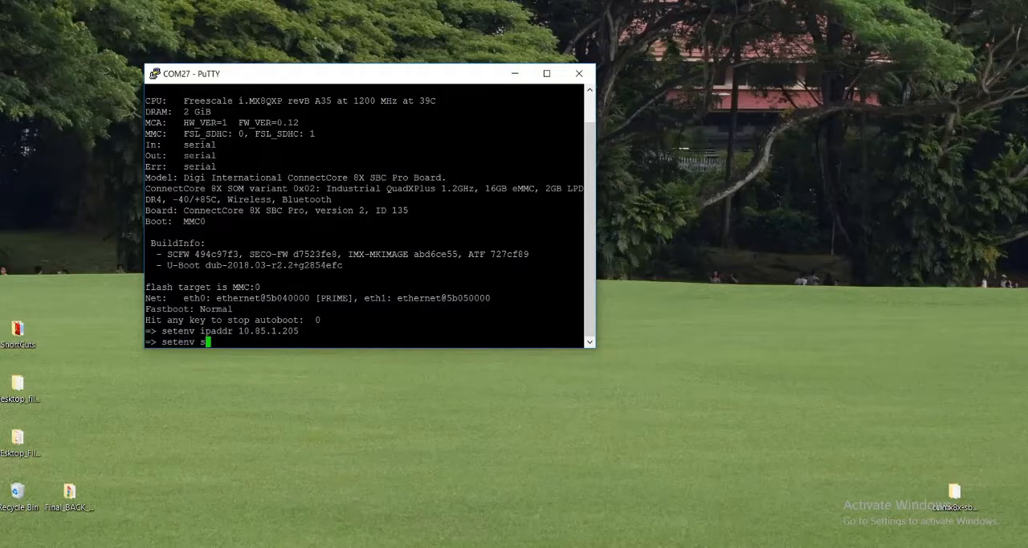
text(erverip)
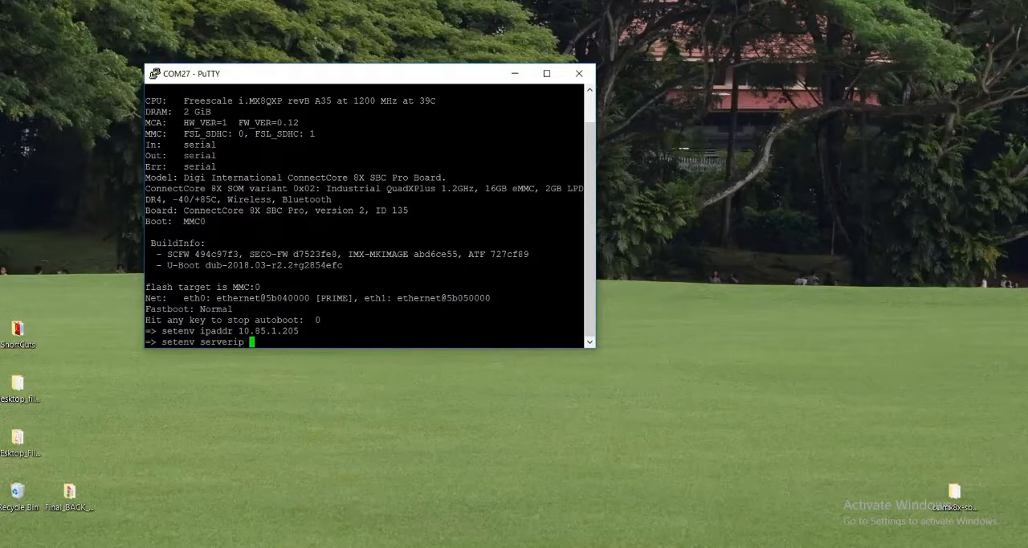
text(10.85.)
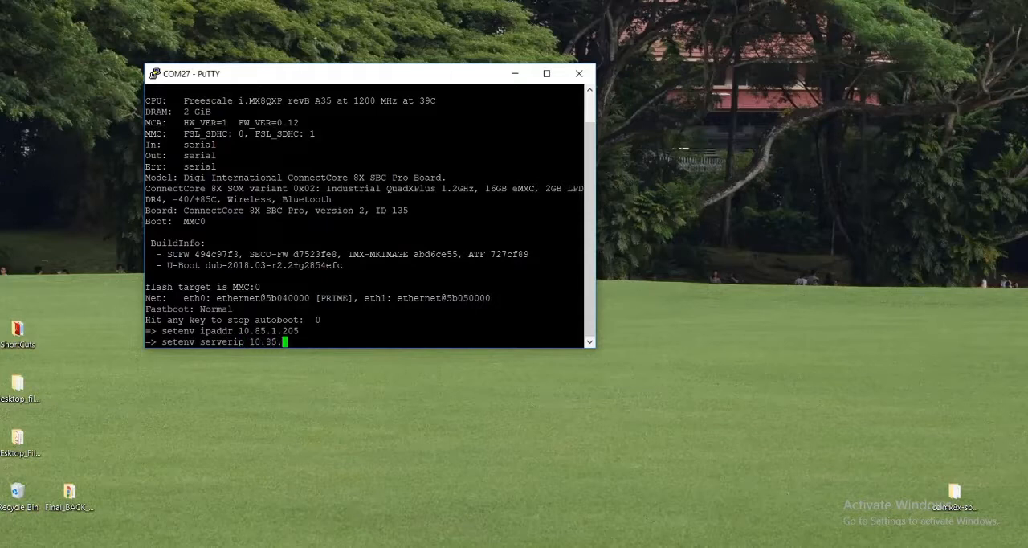
text(1.112)
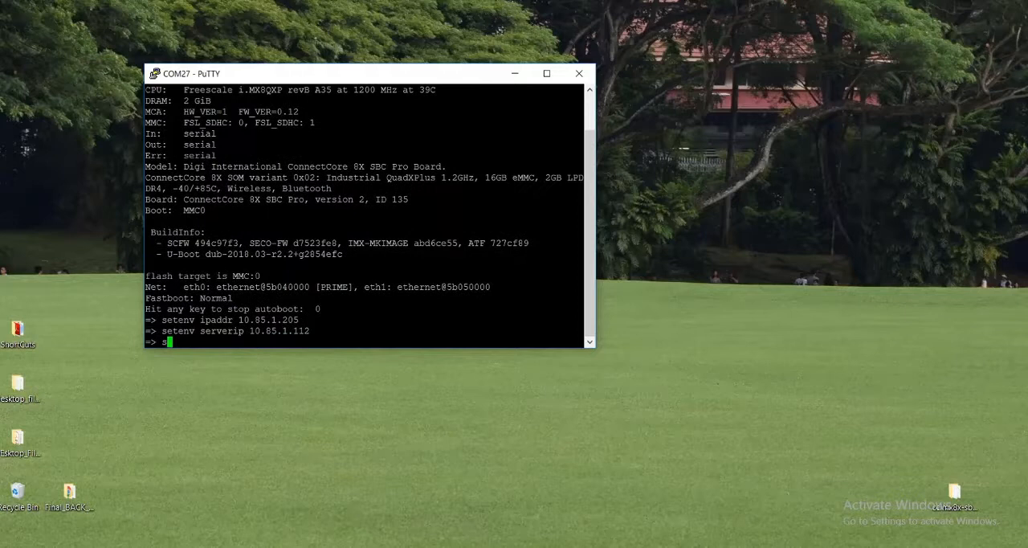
text(saveenv)
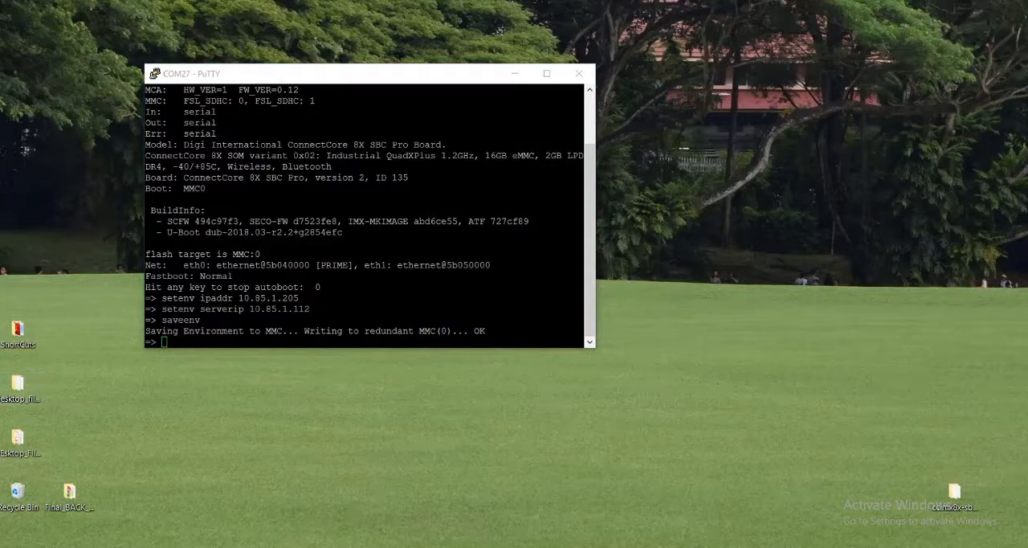
text(u)
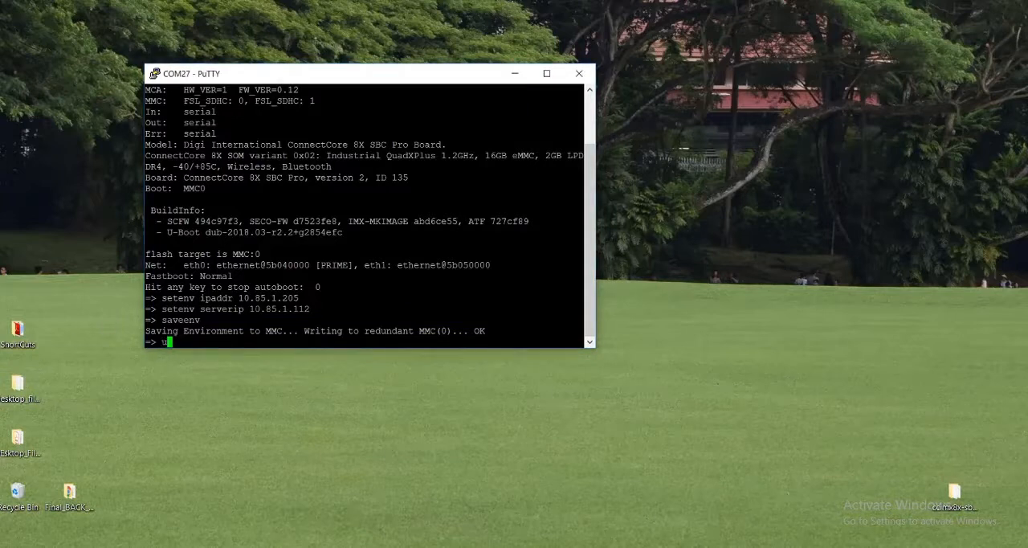
Run update uboot tftp with imx-boot-ccimx8x-sbc-pro-1.2GHz_2GB_32bit.bin copied from the tftproot folder
text(pdate)
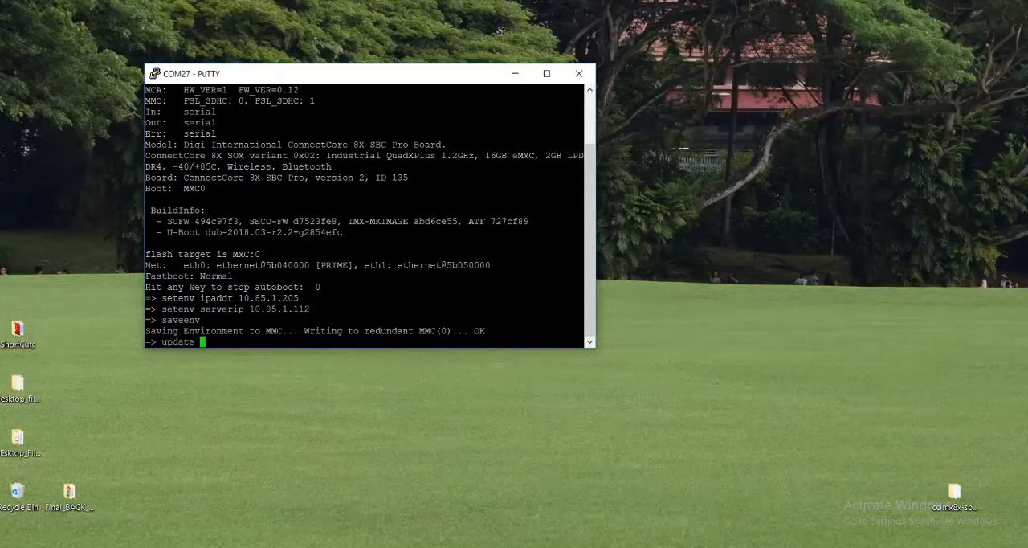
text(uboot tf)
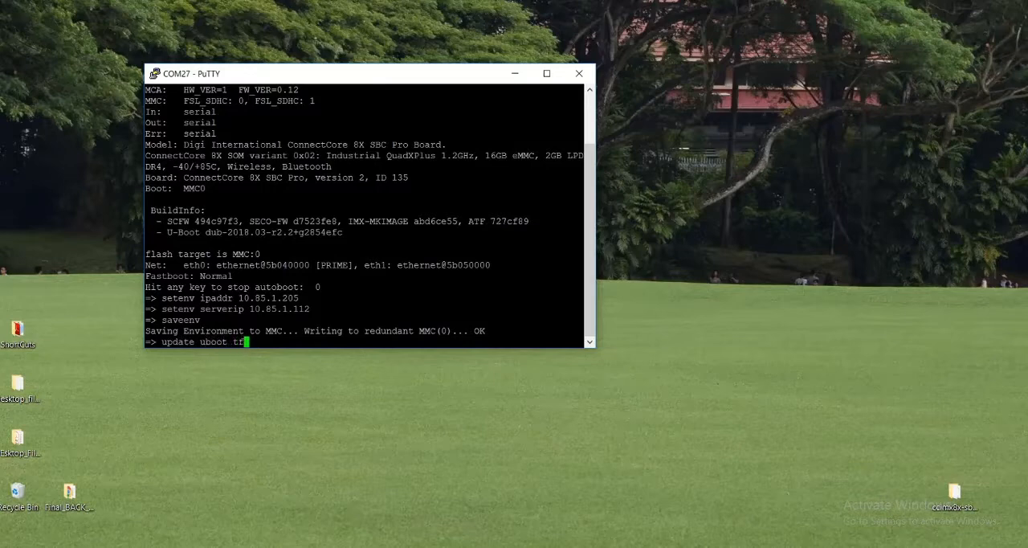
text(tp)
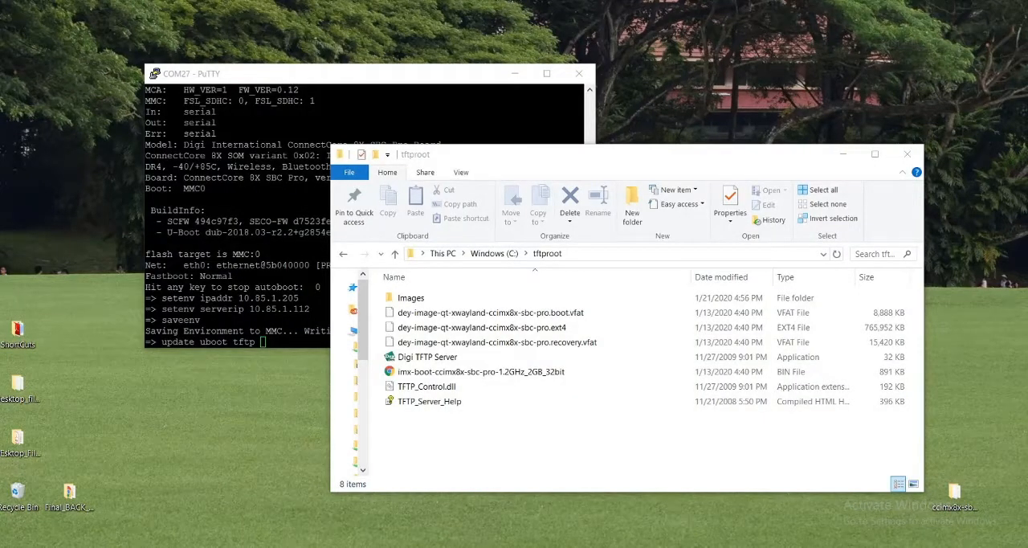
click(481, 371)
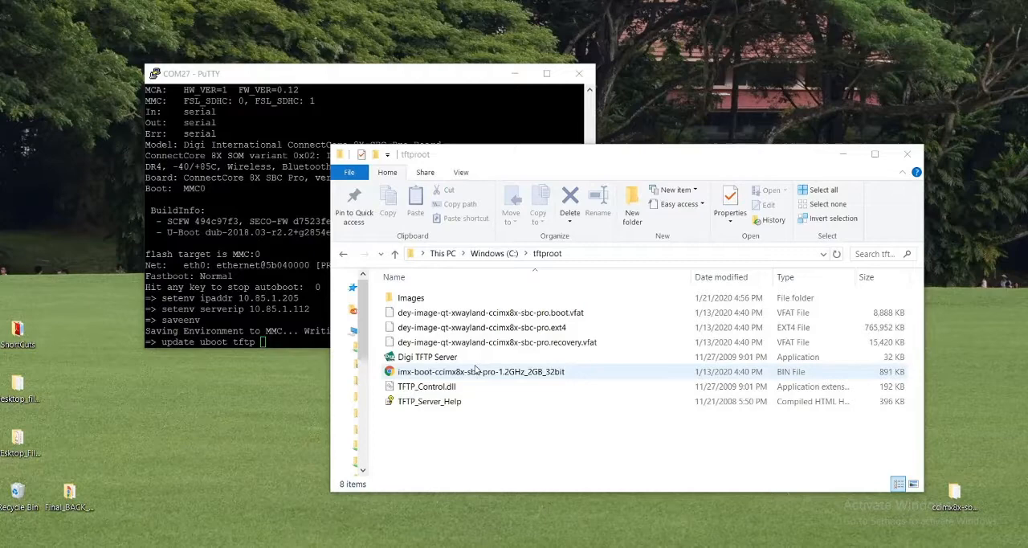
click(479, 371)
text( imx-boot-ccimx8x-sbc-pro-1.2GHz_2GB_32bit)
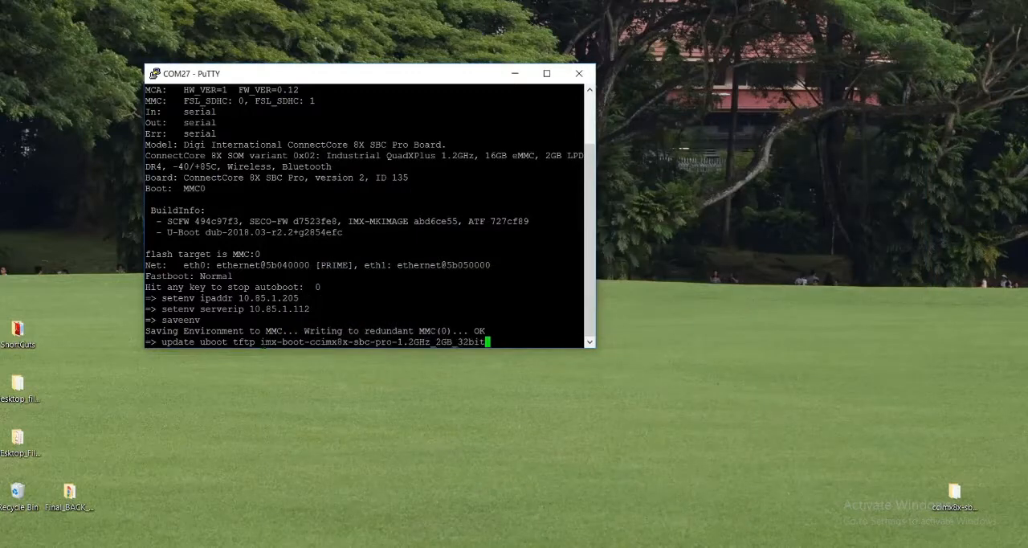
text(.bin)
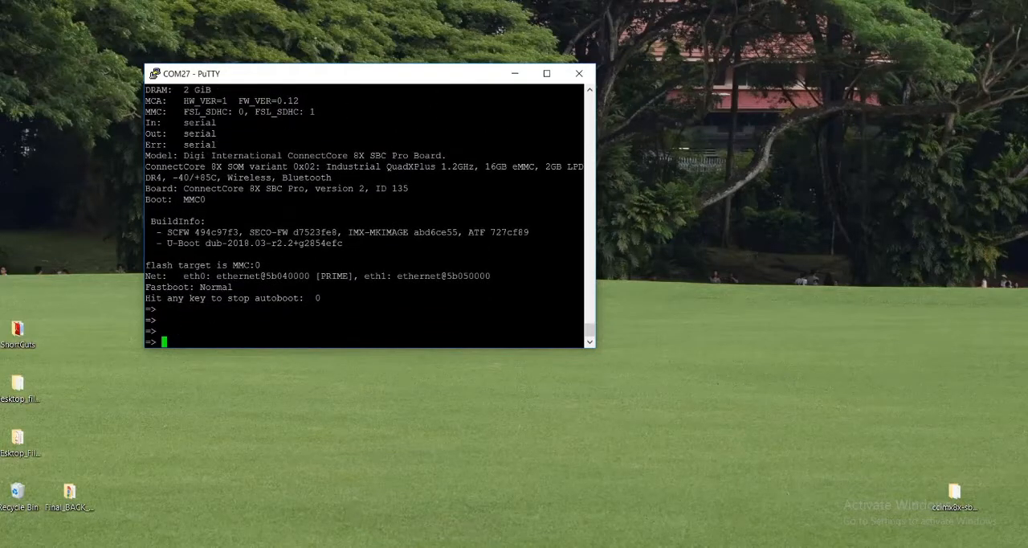
Reset the U-Boot environment to defaults, then set ipaddr 10.85.1.205 and serverip 10.85.1.112
scroll(down, 3)
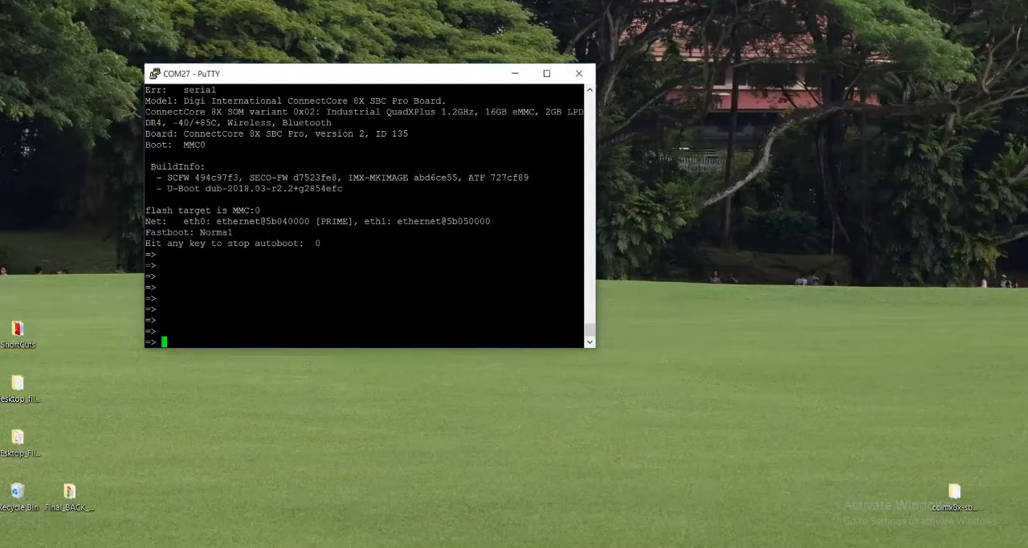
text(env default -a)
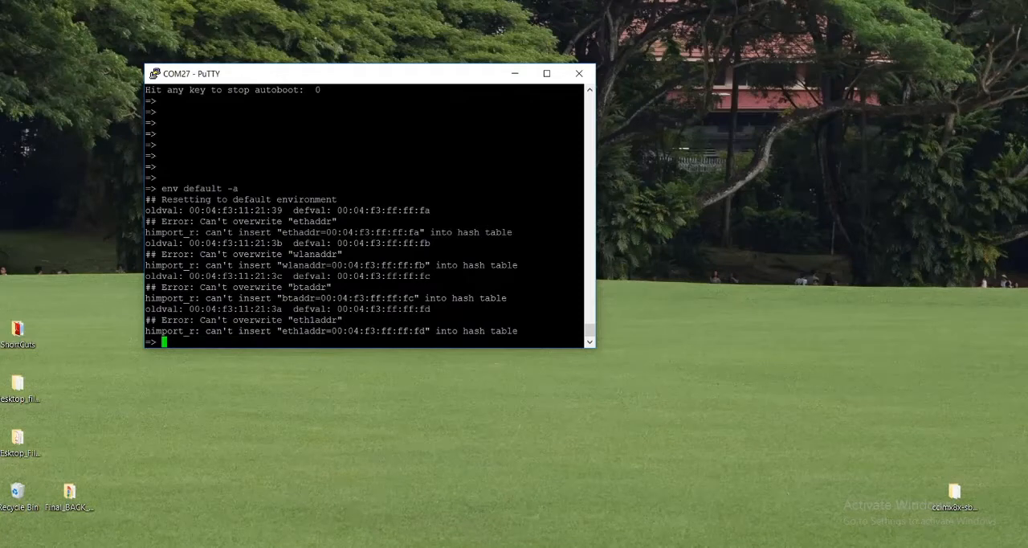
text(setenv)
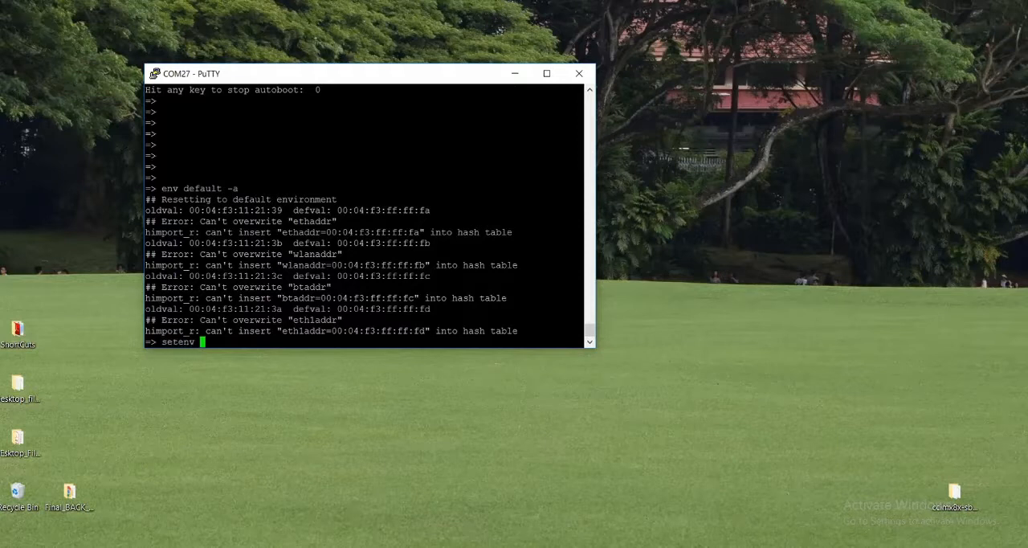
text(ipadd)
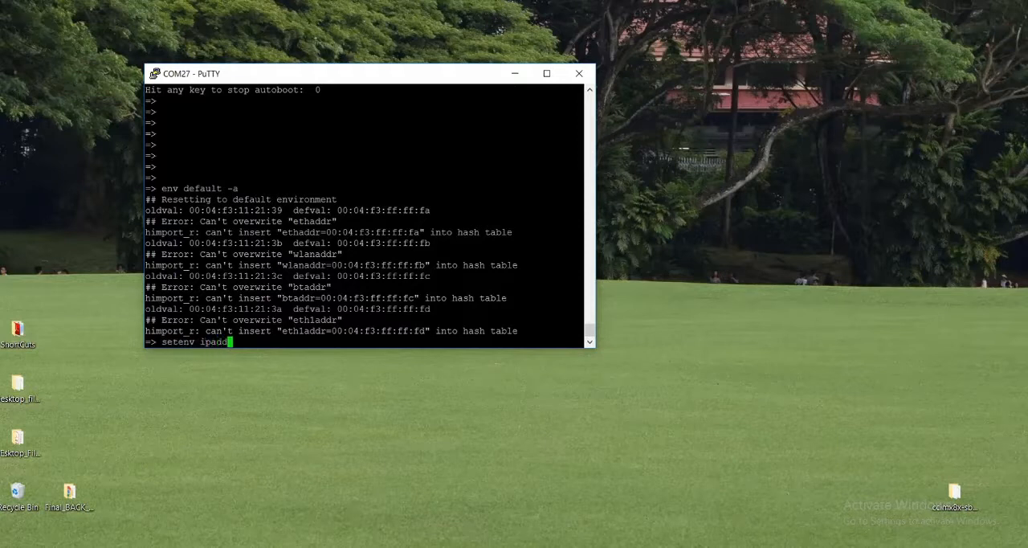
text(10.85.1.205)
text(setenv serverip 10.)
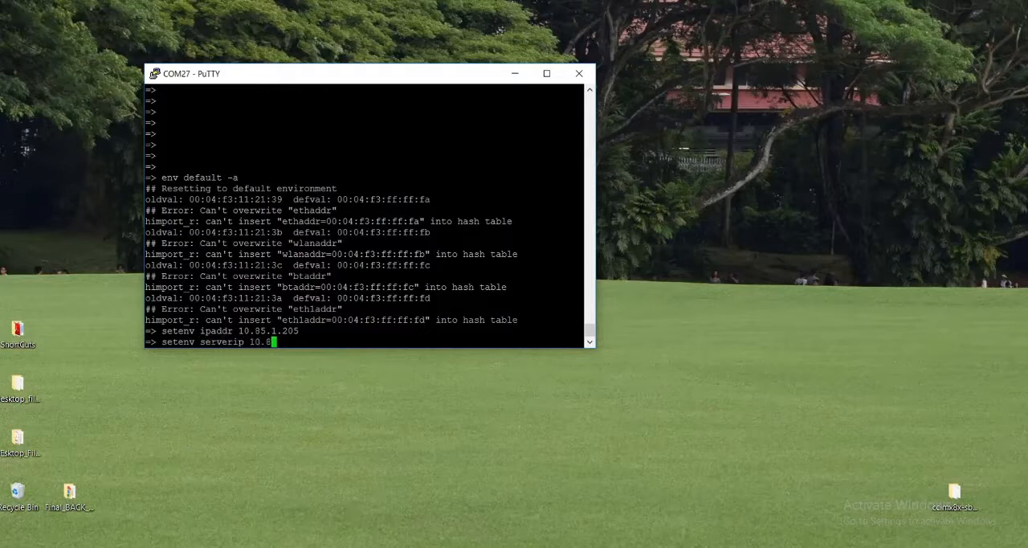
text(85.1)
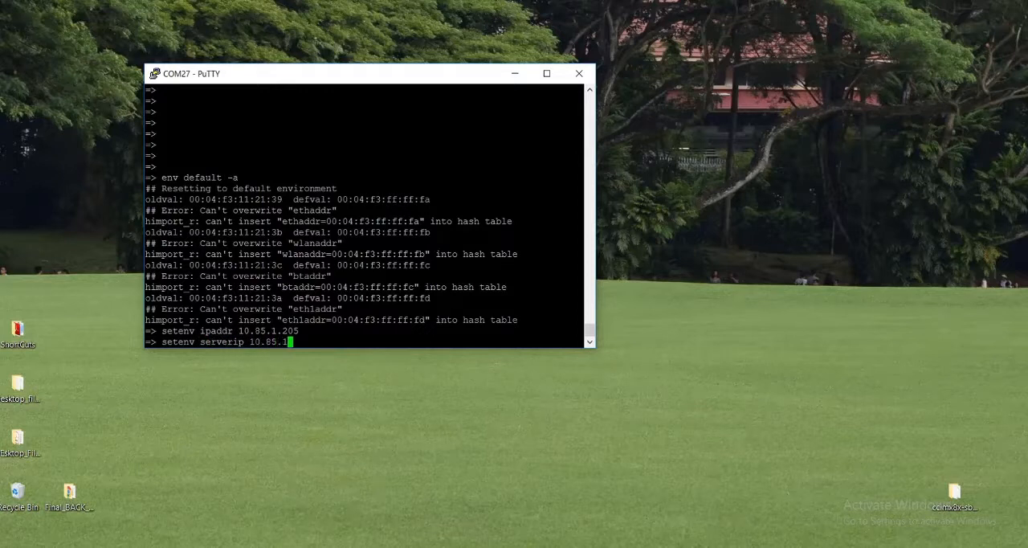
text(112)
text(saveenv)
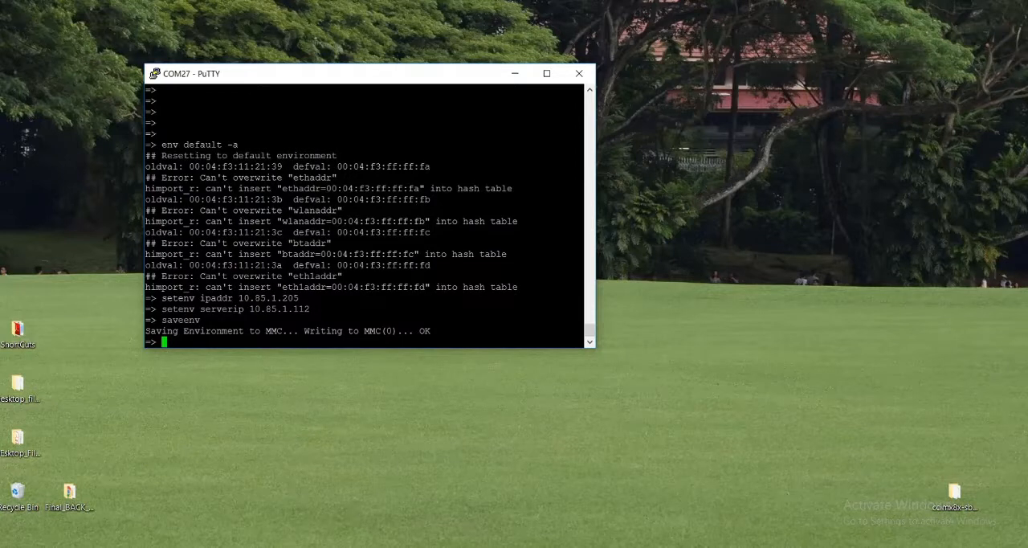
Set the U-Boot variable mmcdev to 0 to target eMMC device 0
text(setenv)
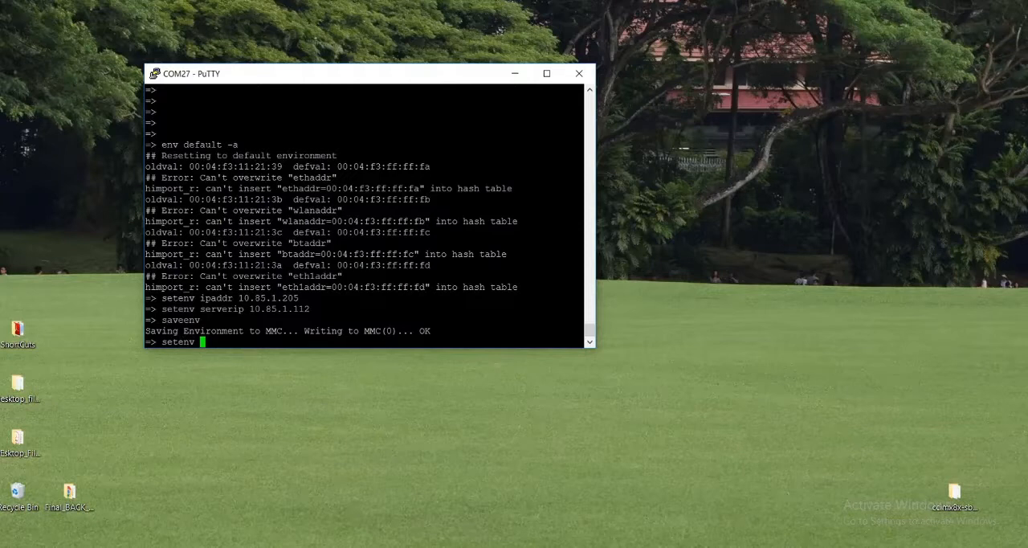
text(mmcdev)
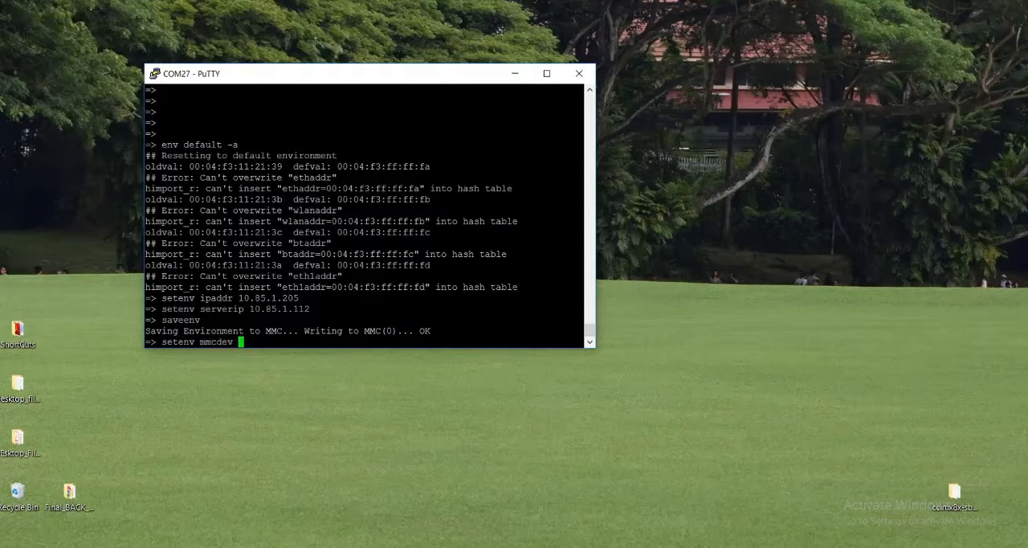
text(0)
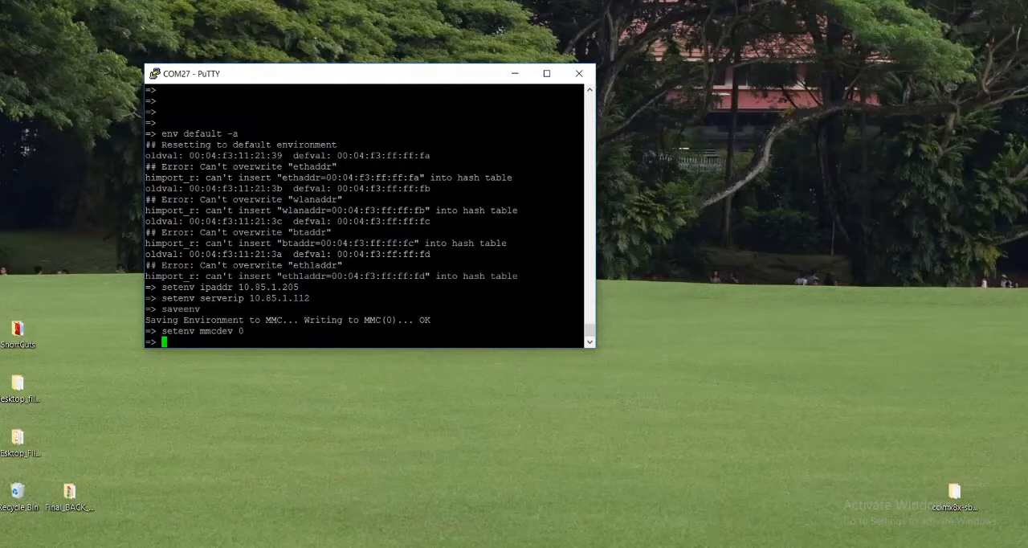
Run partition_mmc_linux to write the Linux GPT partition table successfully
text(run par)
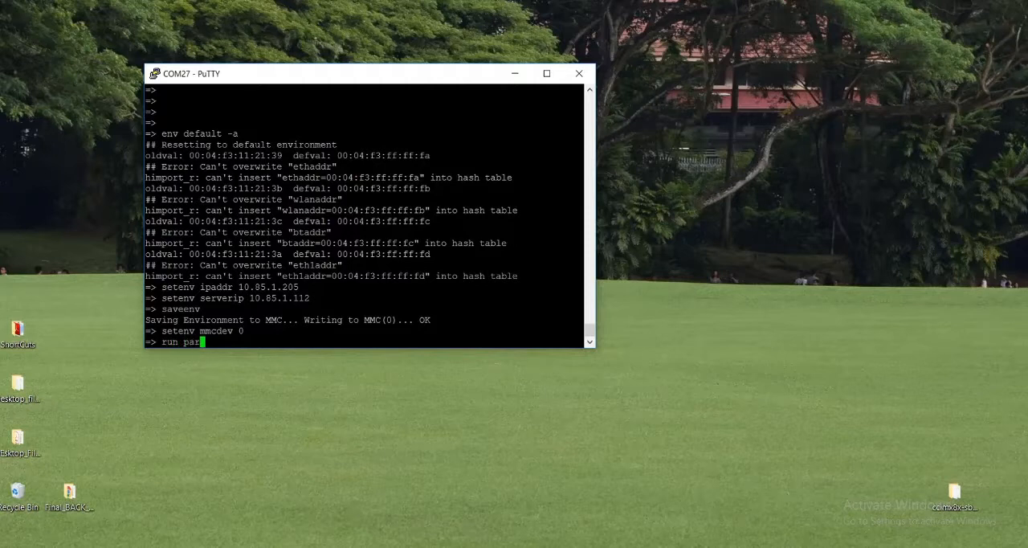
text(tition)
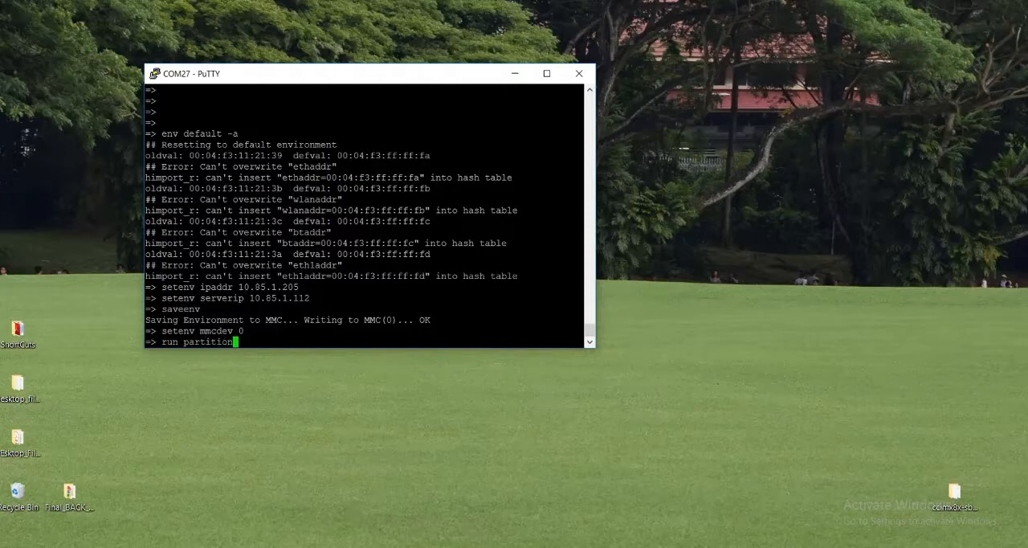
text(_mm)
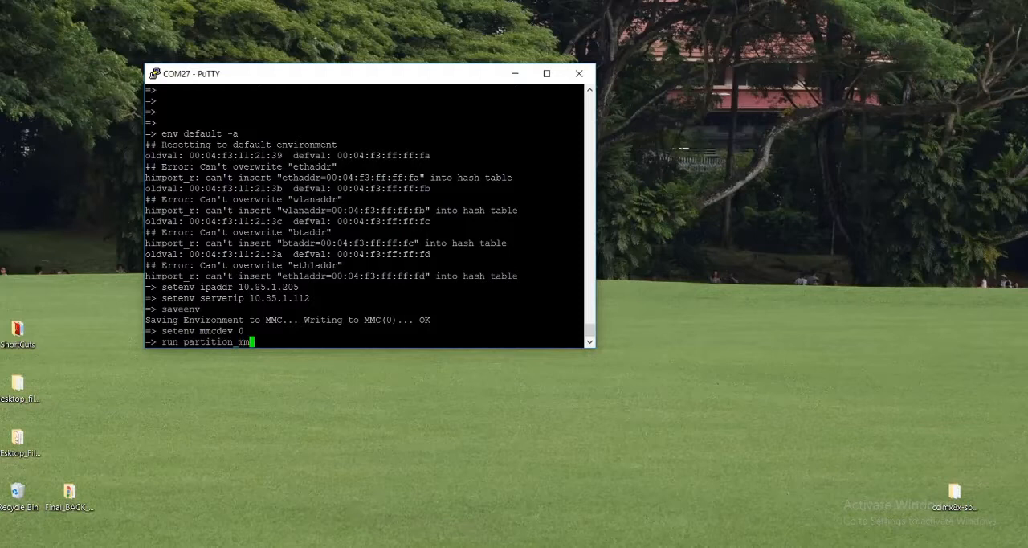
text(li)
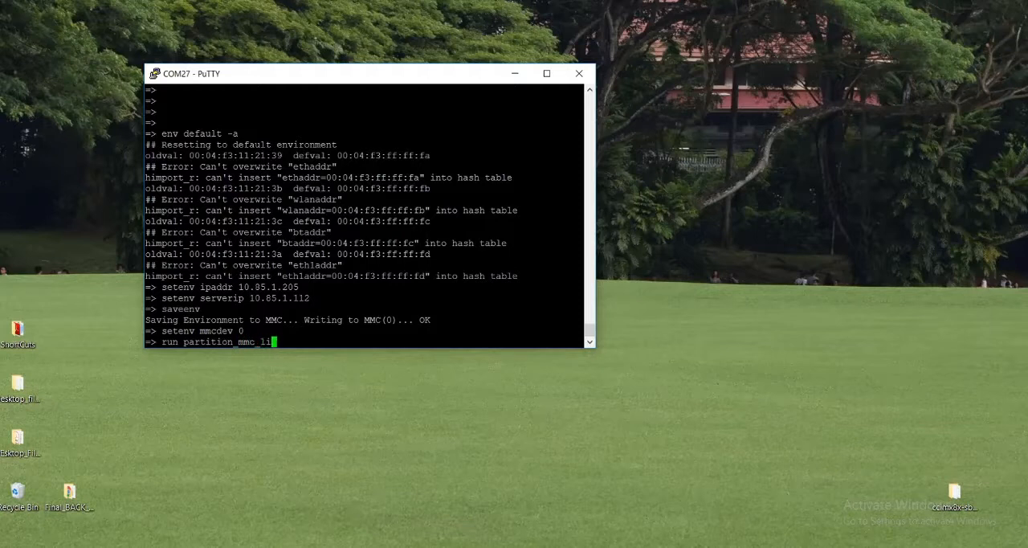
text(ux)
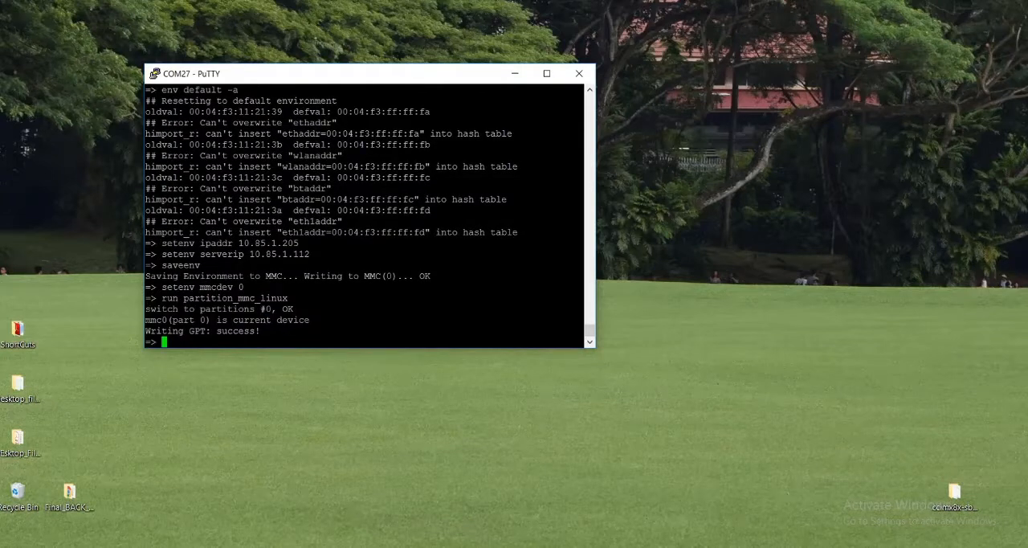
Update the linux partition over TFTP with dey-image-qt-xwayland-ccimx8x-sbc-pro.boot.vfat
text(update linux)
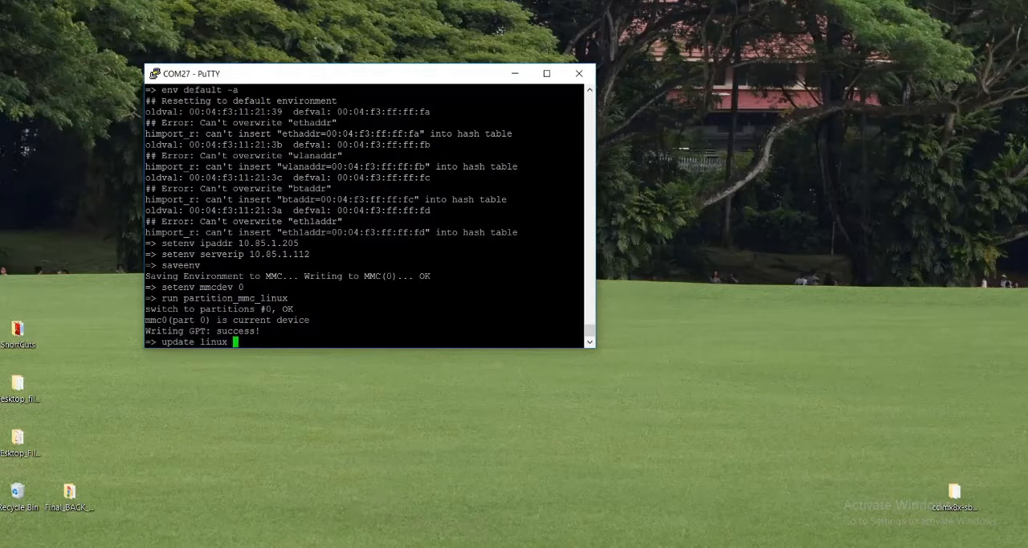
text(tftp)
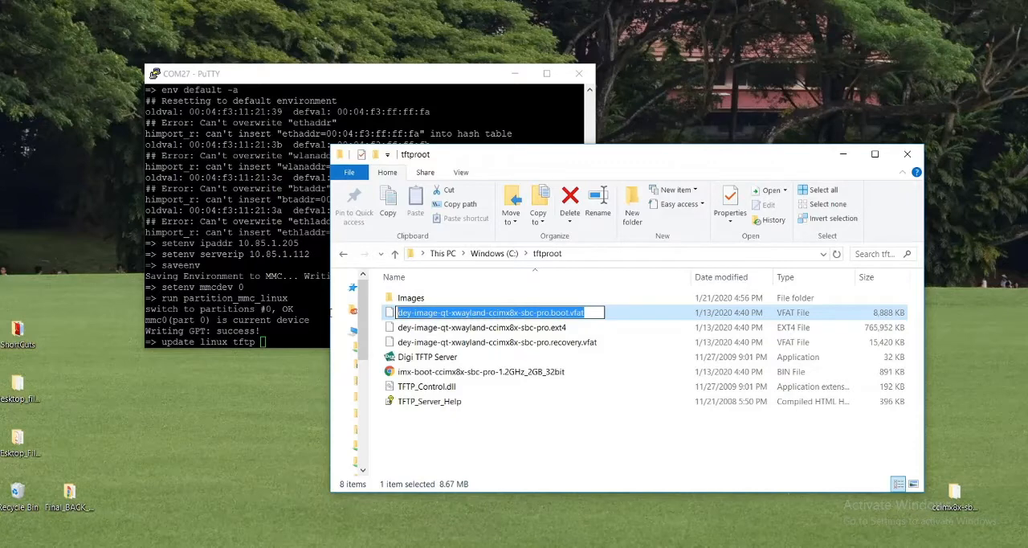
click(906, 153)
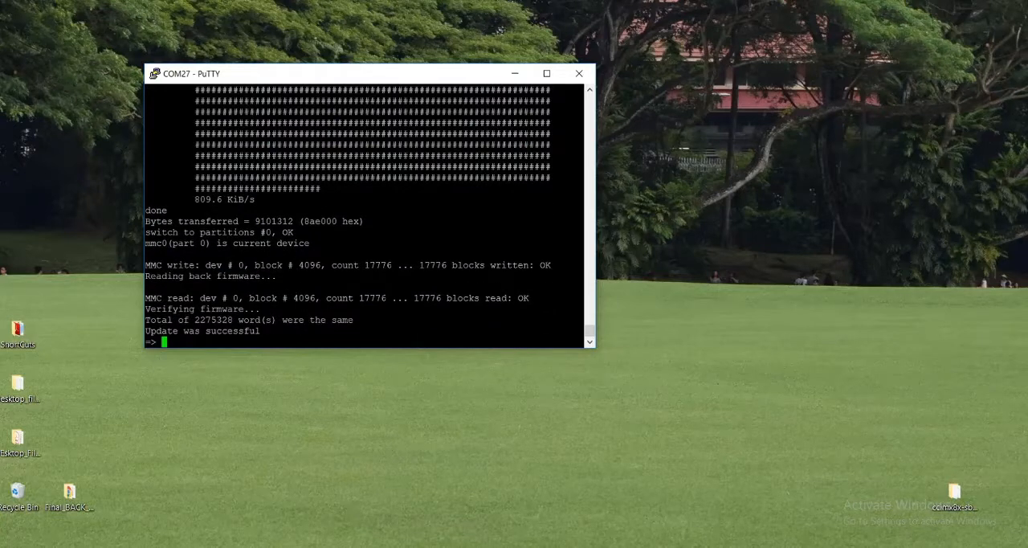
Update the rootfs partition over TFTP with dey-image-qt-xwayland-ccimx8x-sbc-pro.ext4
text(update r)
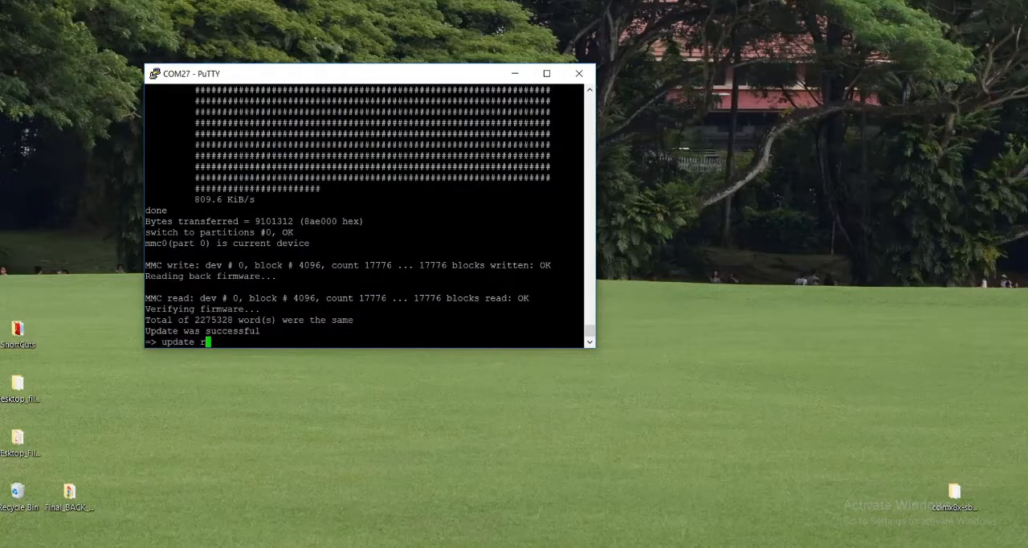
text(ootfs tftp)
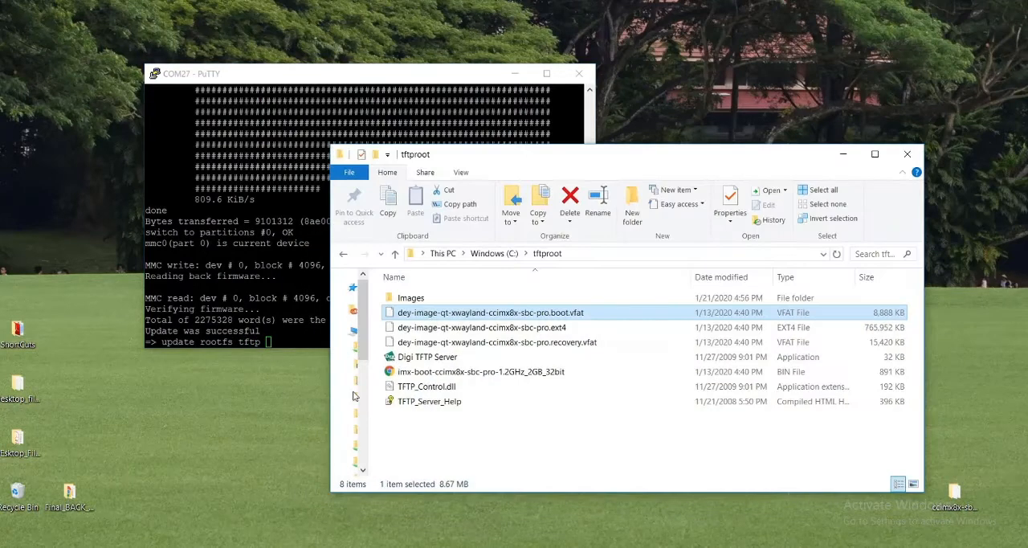
click(479, 328)
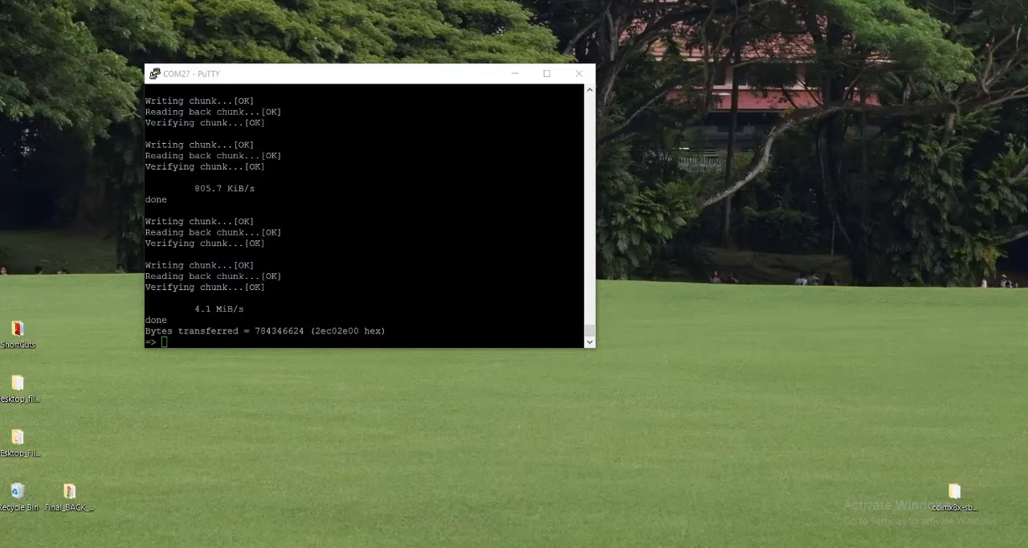
mouse_move(113, 376)
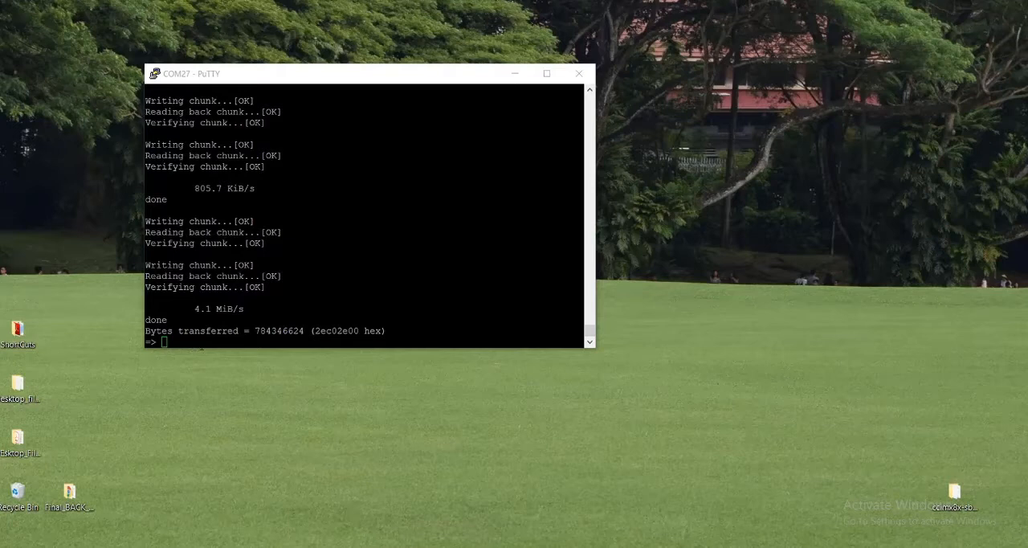
Update the recovery partition over TFTP with dey-image-qt-xwayland-ccimx8x-sbc-pro.recovery.vfat
text(update recover)
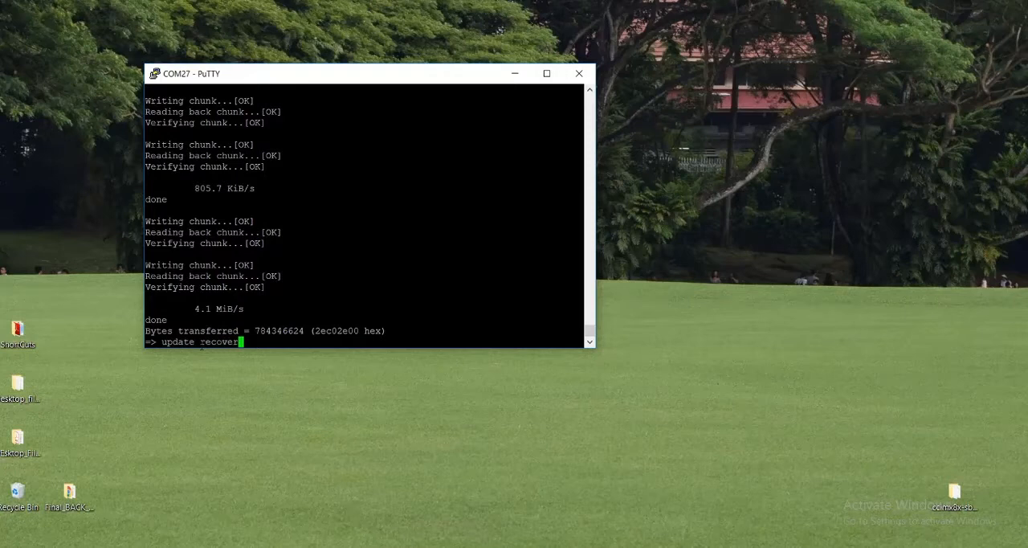
text(tftp)
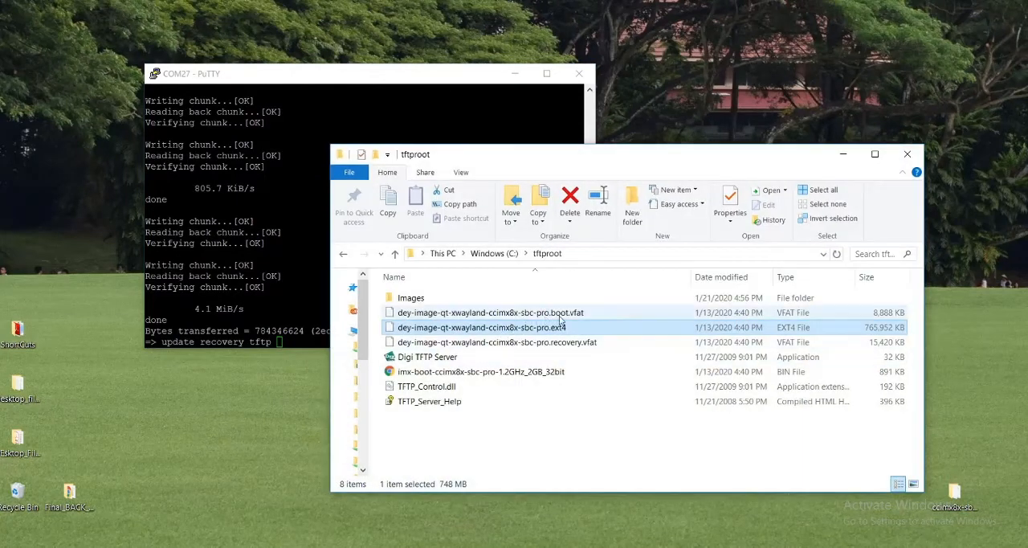
click(491, 340)
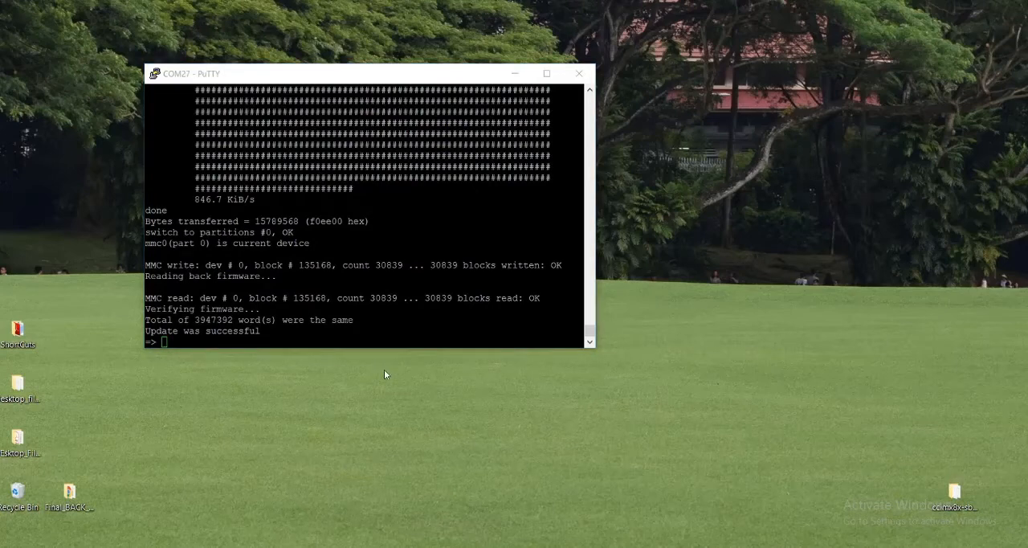
Boot Digi Embedded Yocto and log in as root at the ccimx8x-sbc-pro prompt
text(boot)
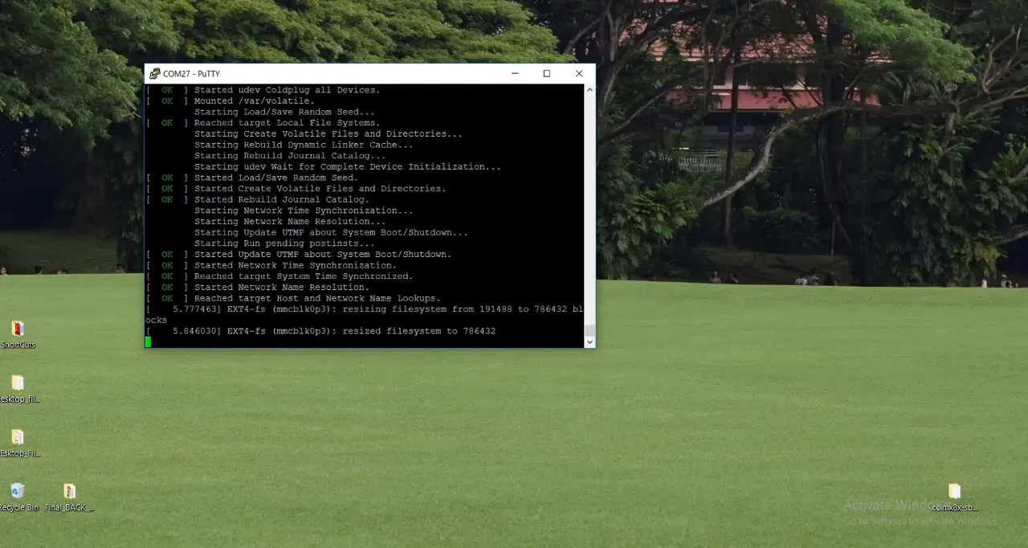
scroll(down, 3)
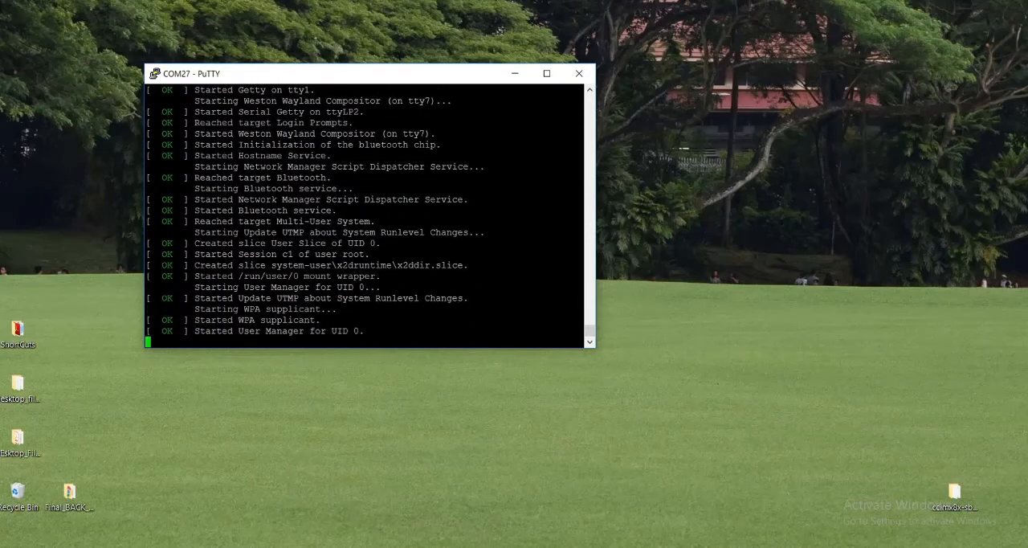
text(ro)
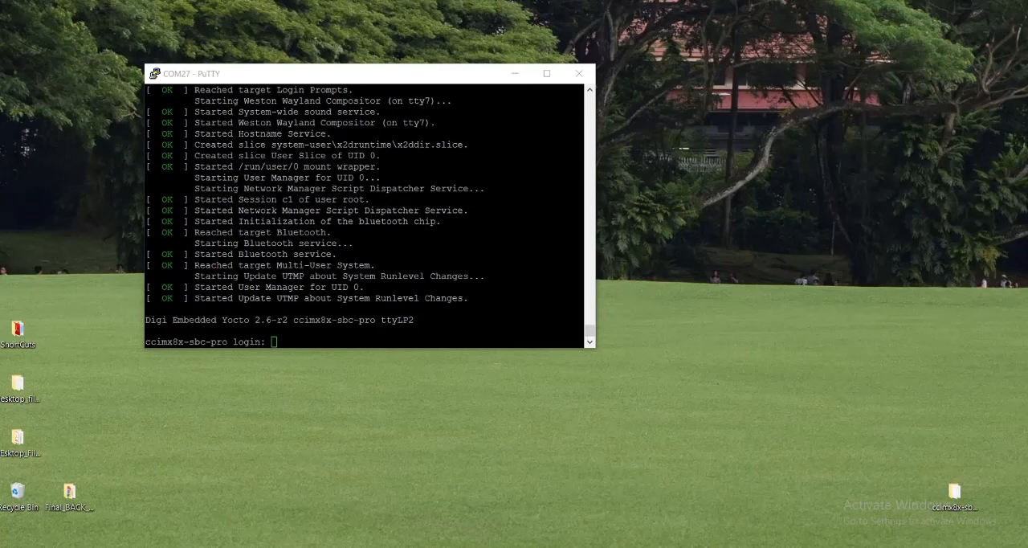
text(root)
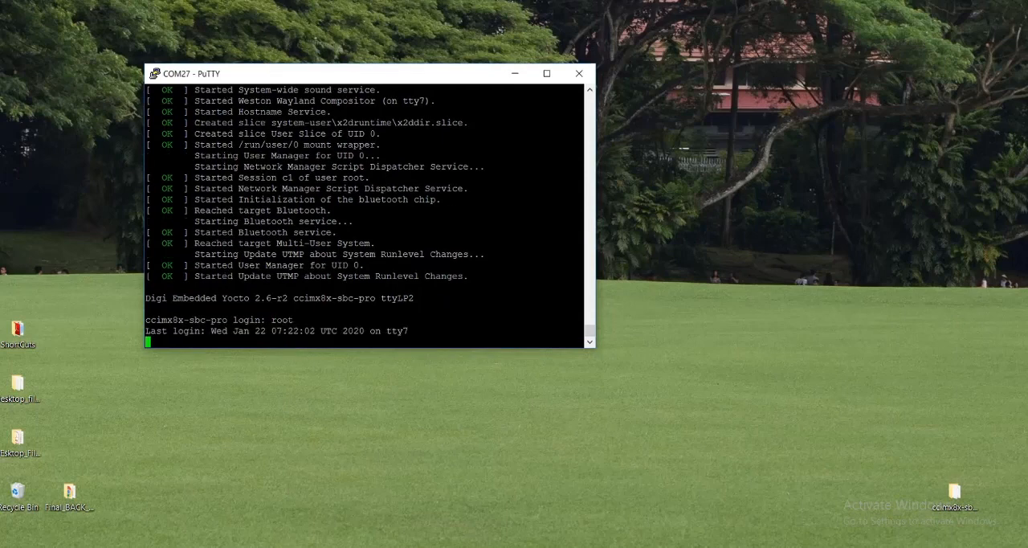